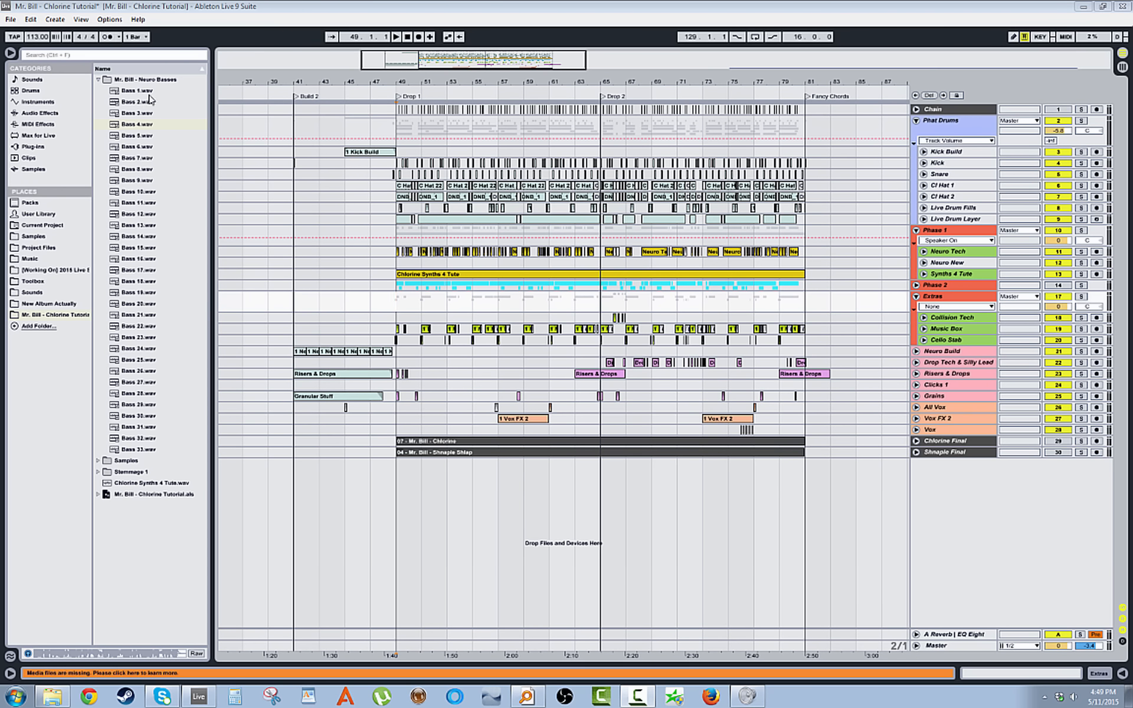
mouse_move(192, 432)
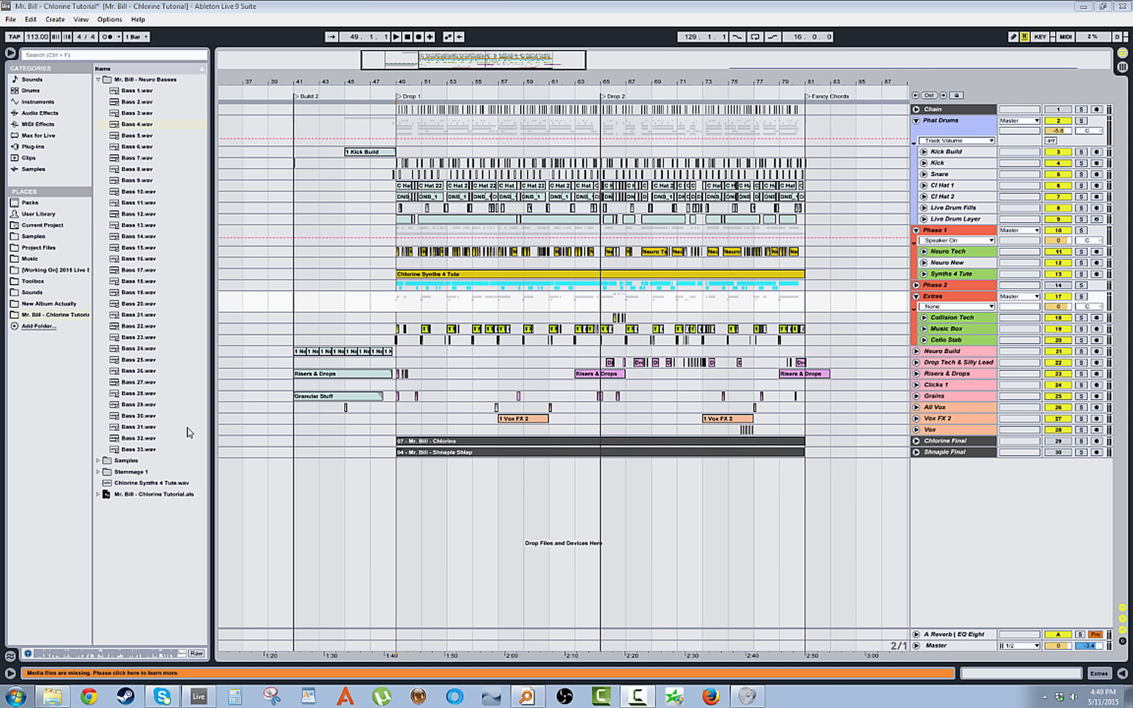
mouse_move(151, 186)
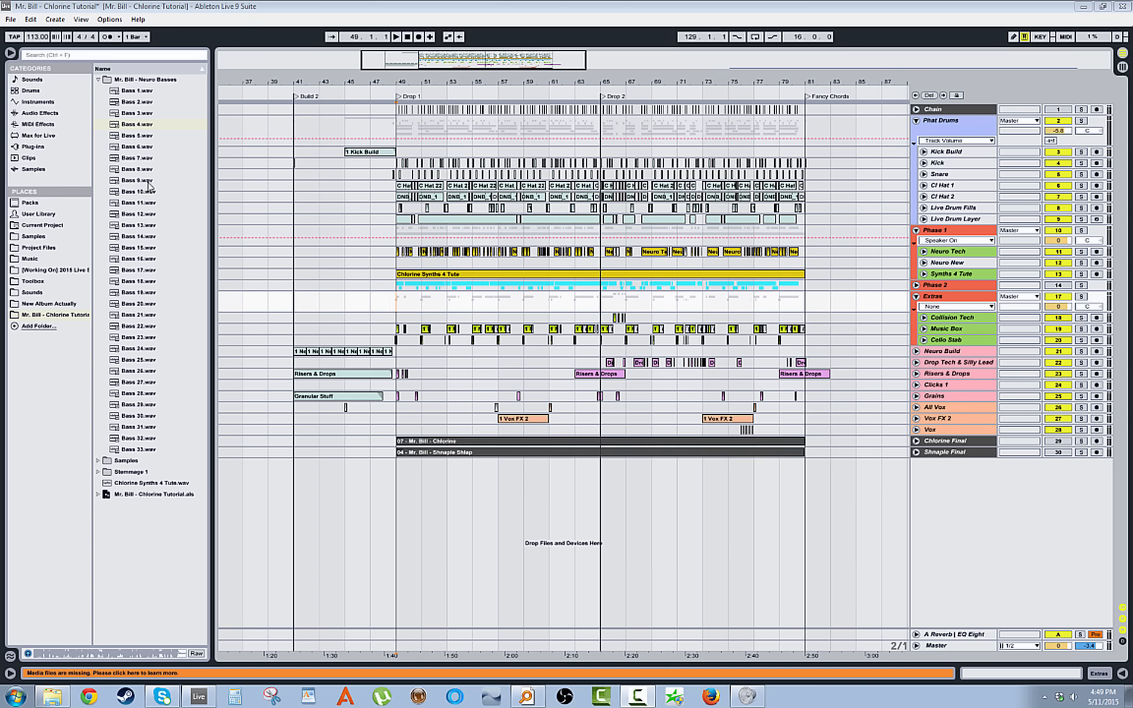
mouse_move(157, 116)
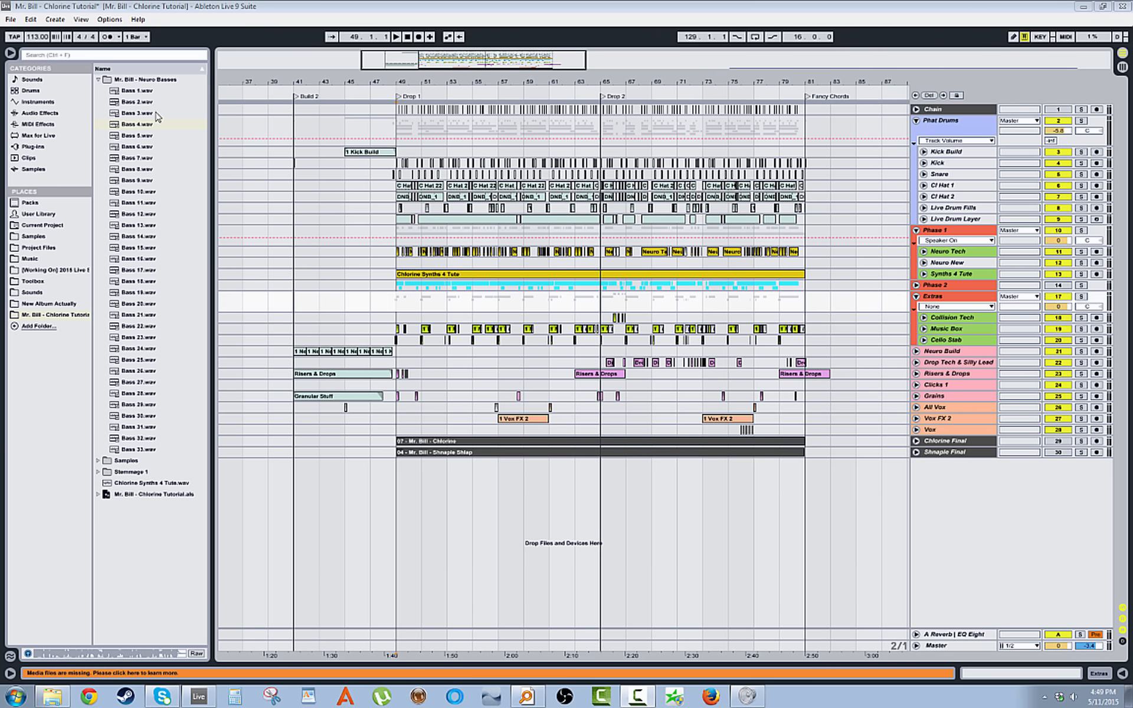
mouse_move(170, 128)
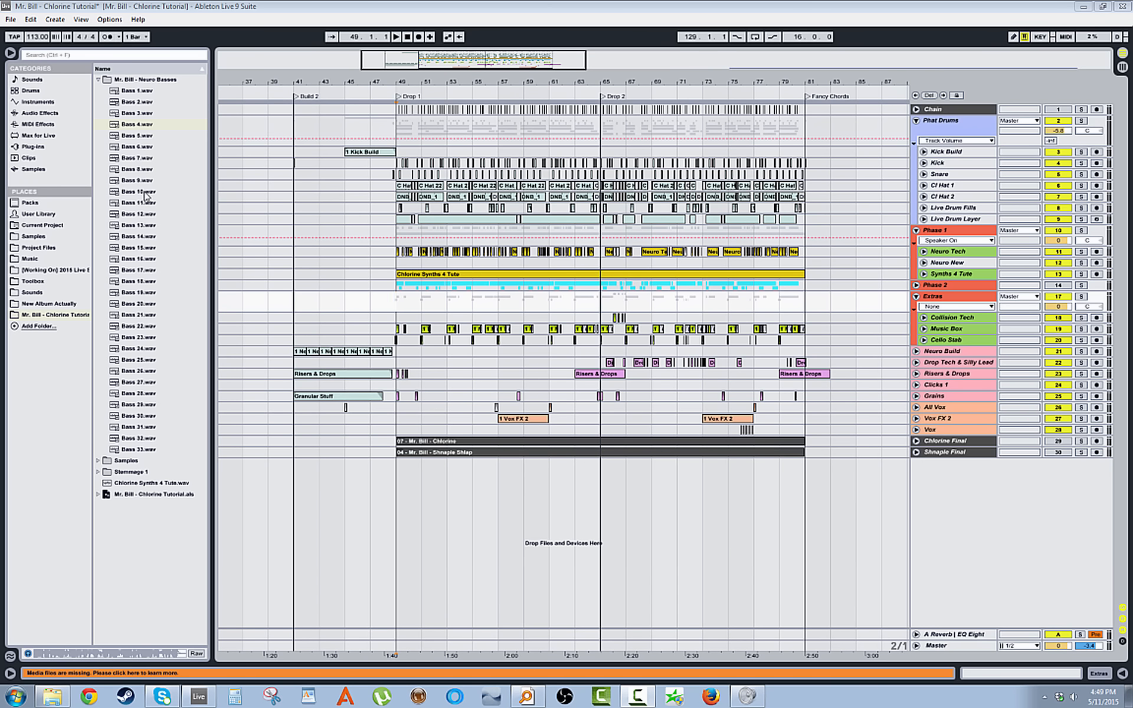
mouse_move(161, 252)
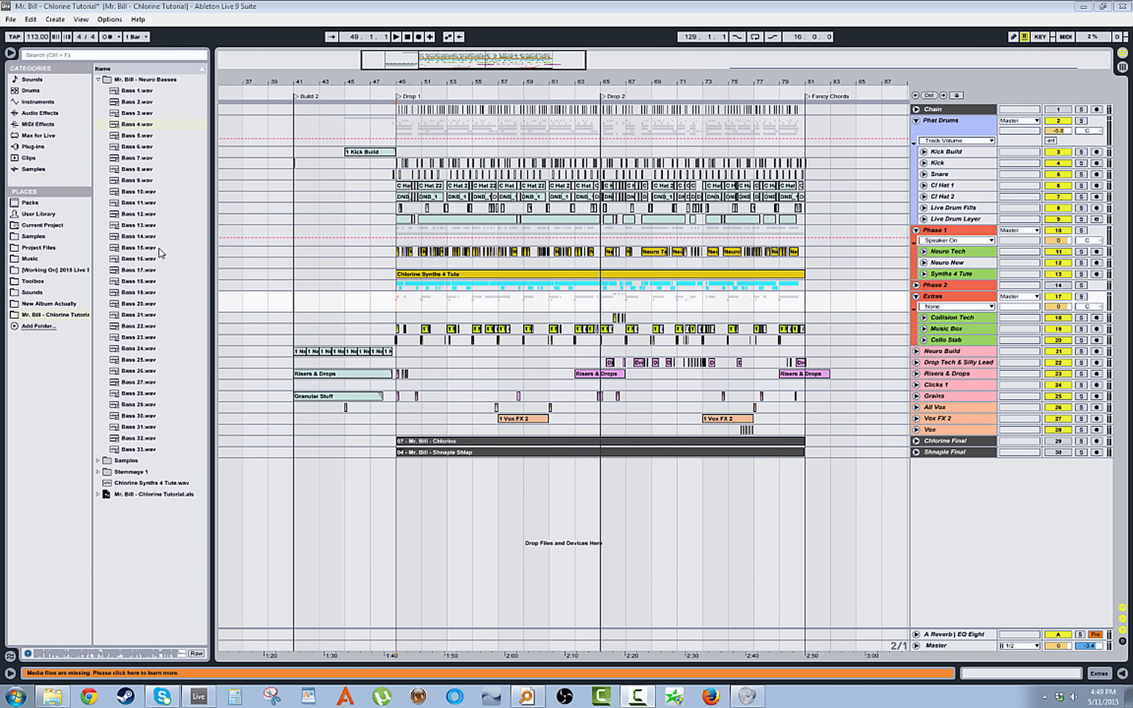
mouse_move(185, 389)
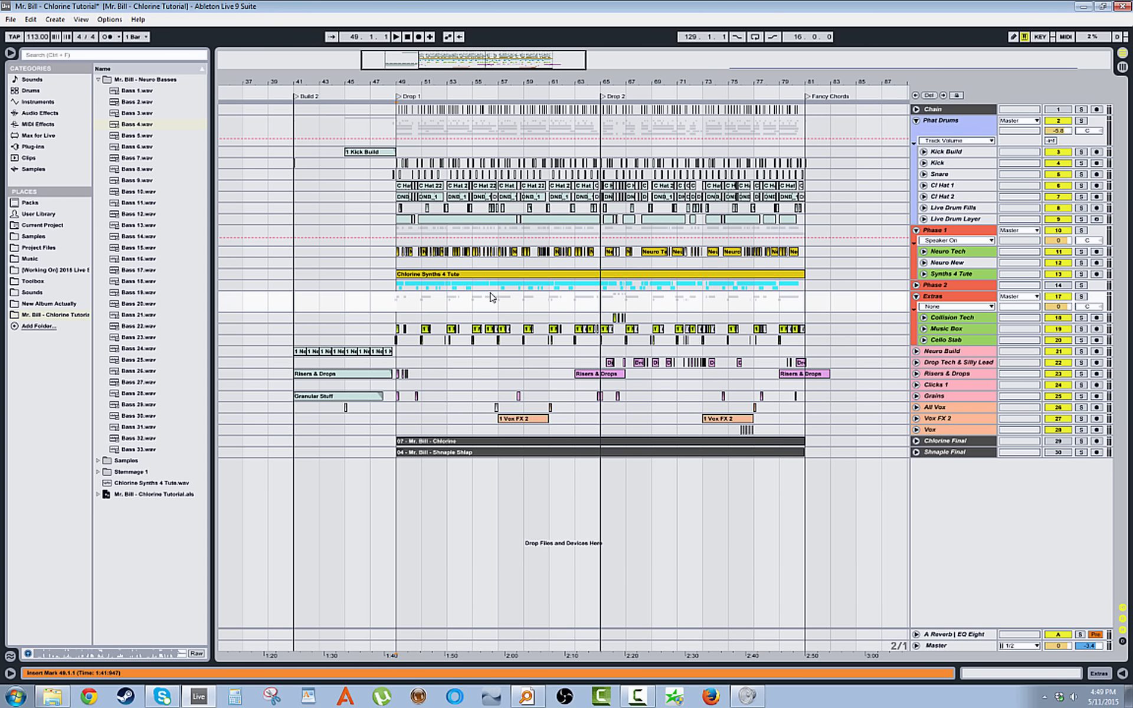
mouse_move(246, 263)
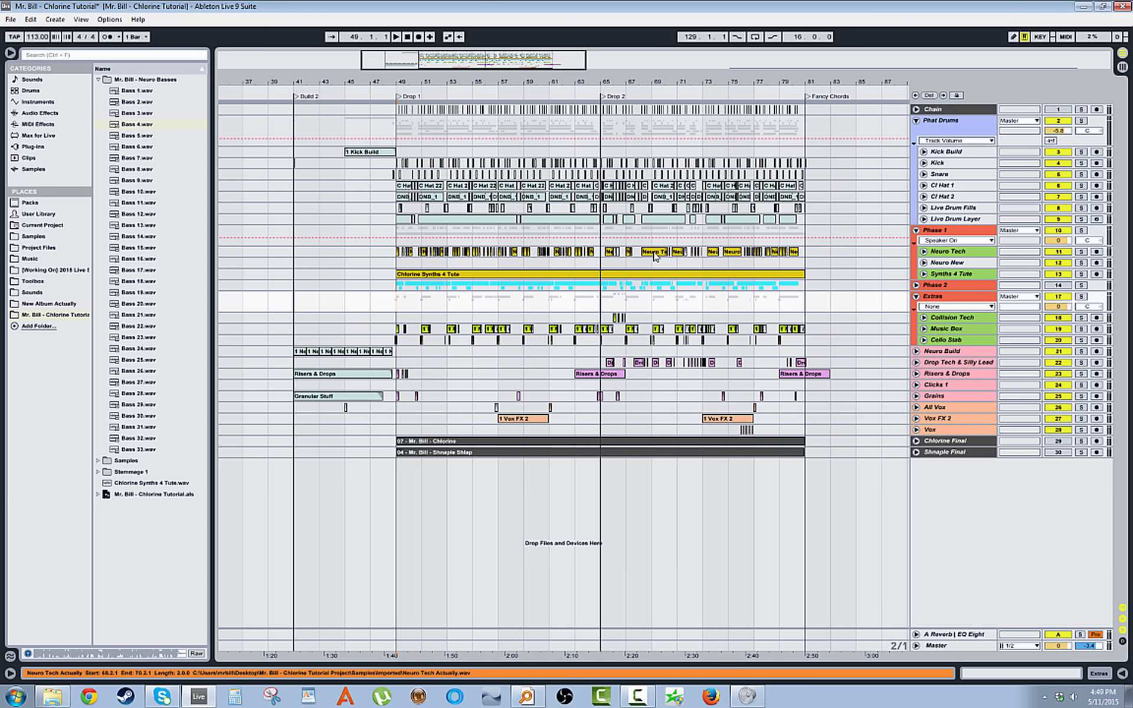
- Select a Neuro Tech clip at Drop 1 to zoom in on bar 49
click(425, 283)
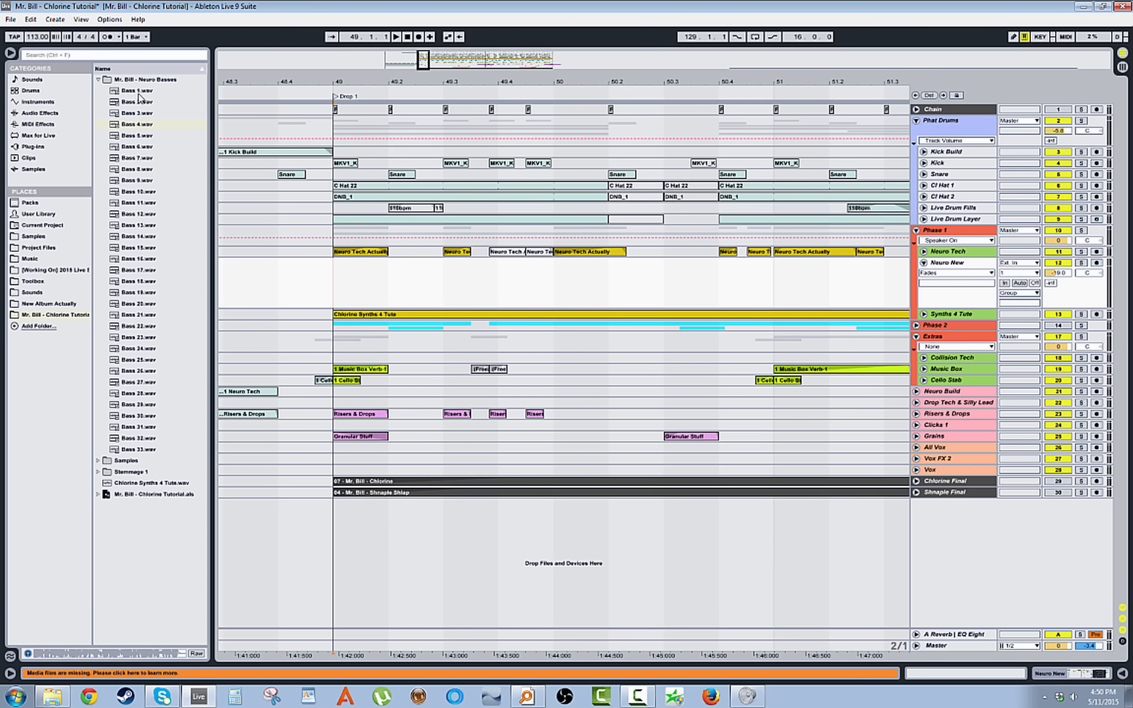
click(142, 90)
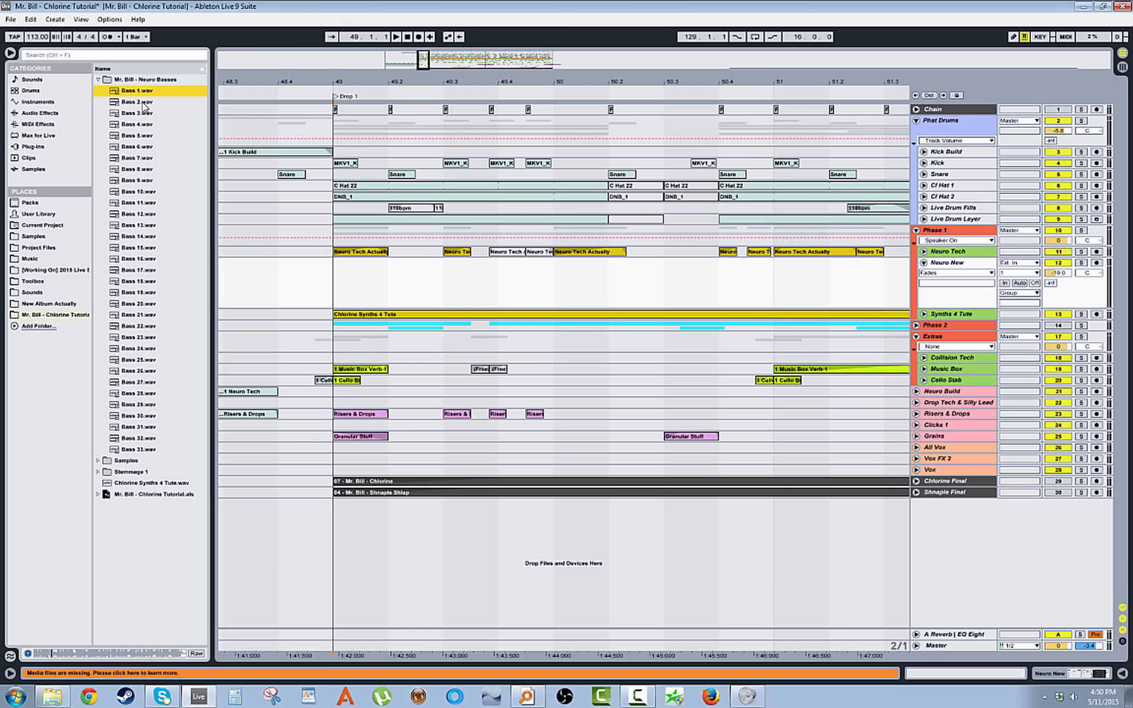
click(134, 102)
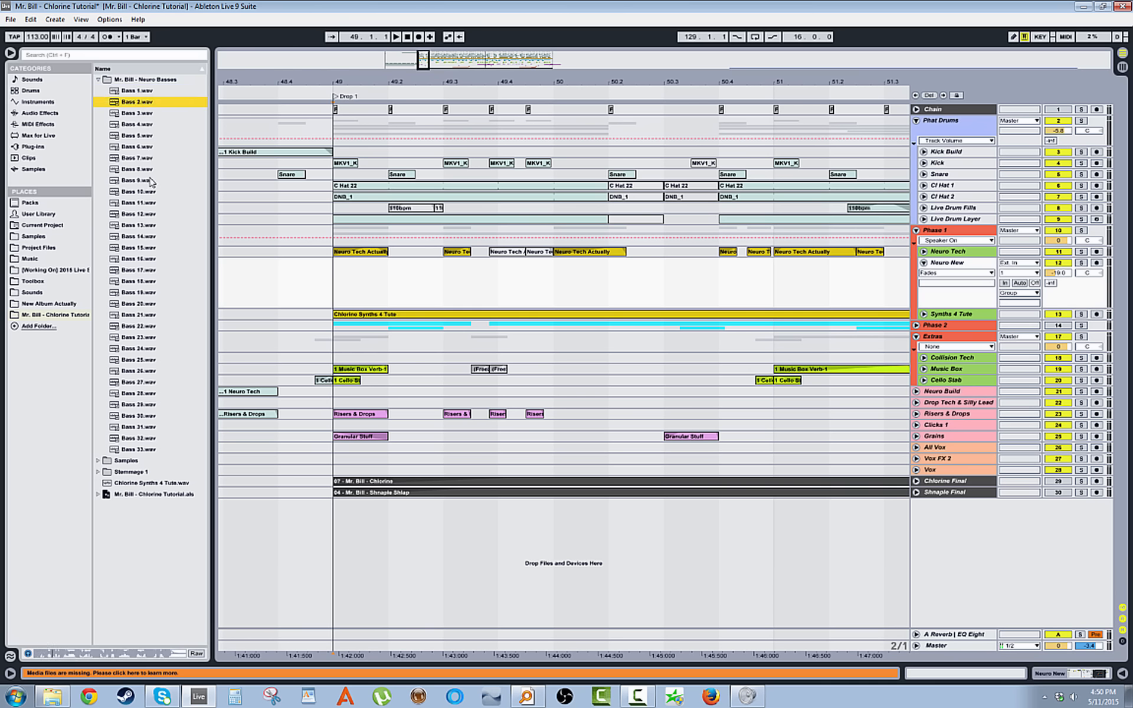
click(137, 147)
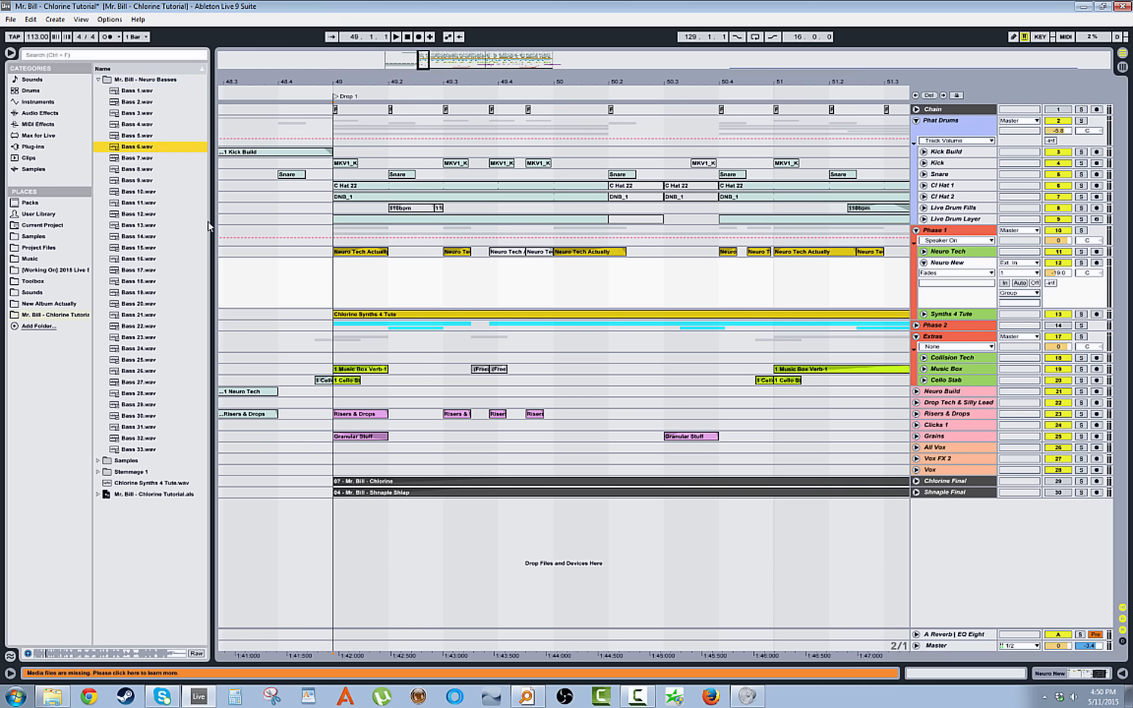
mouse_move(185, 224)
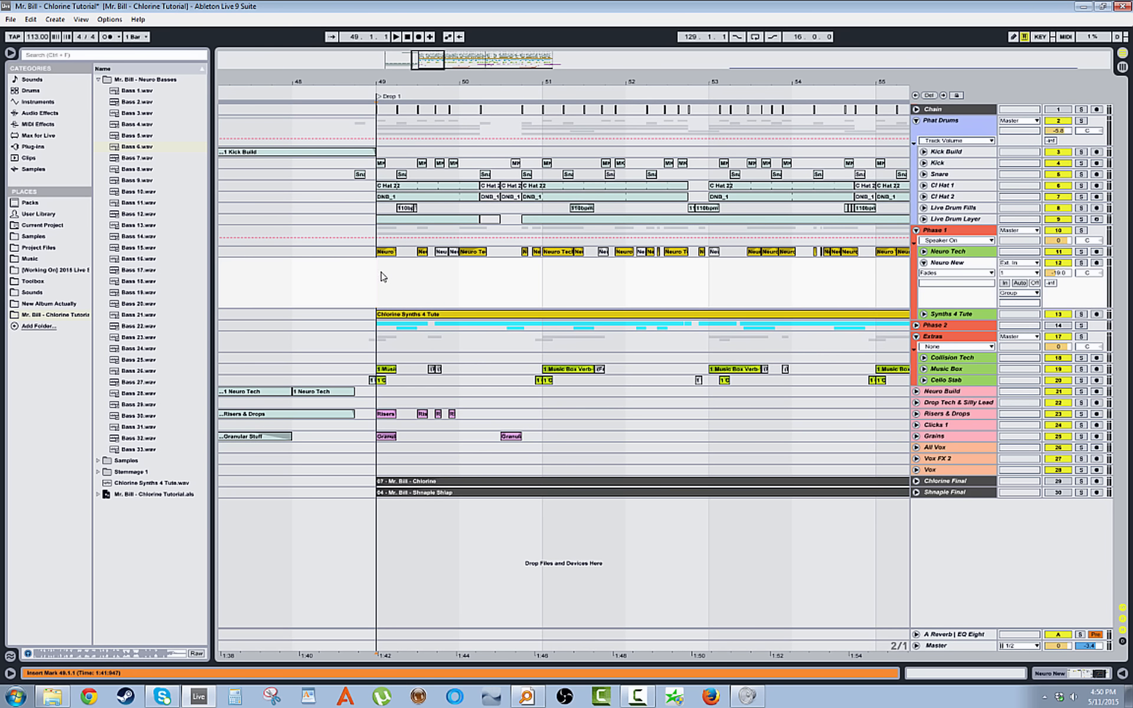
- Select a Neuro Tech clip near bar 55 and reveal all its automation lanes
right_click(383, 277)
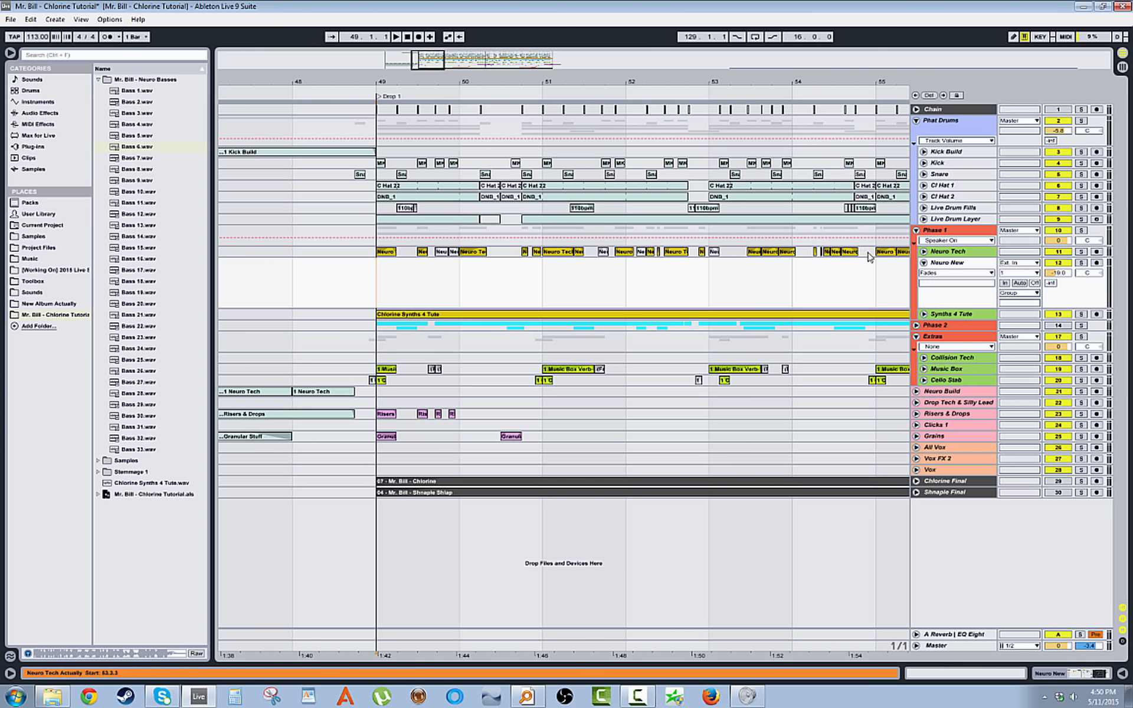
click(292, 282)
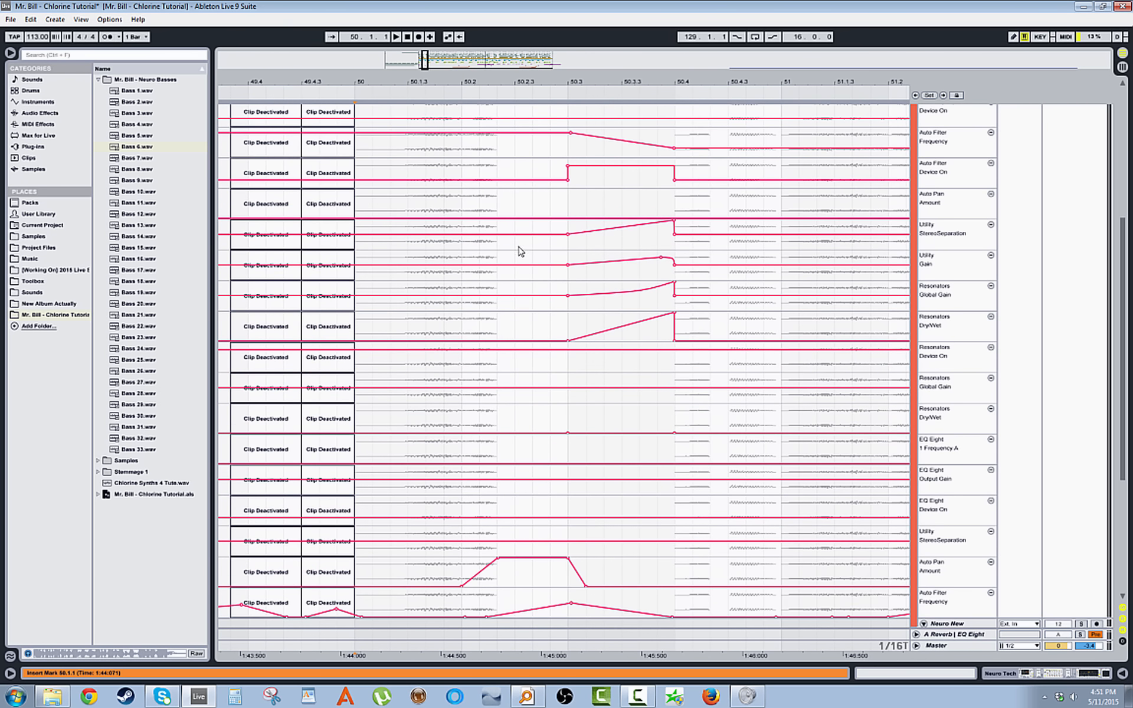
- Scroll the automation lanes, fold them, and unfold the Phase 2 group
scroll(down, 3)
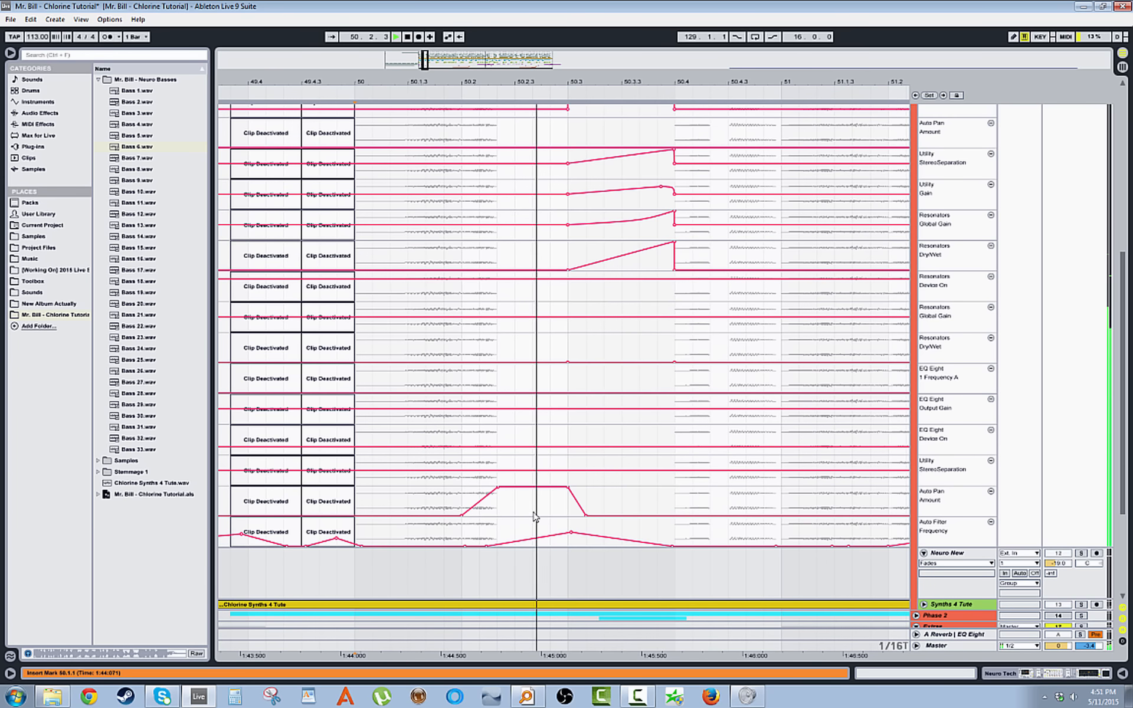
click(396, 36)
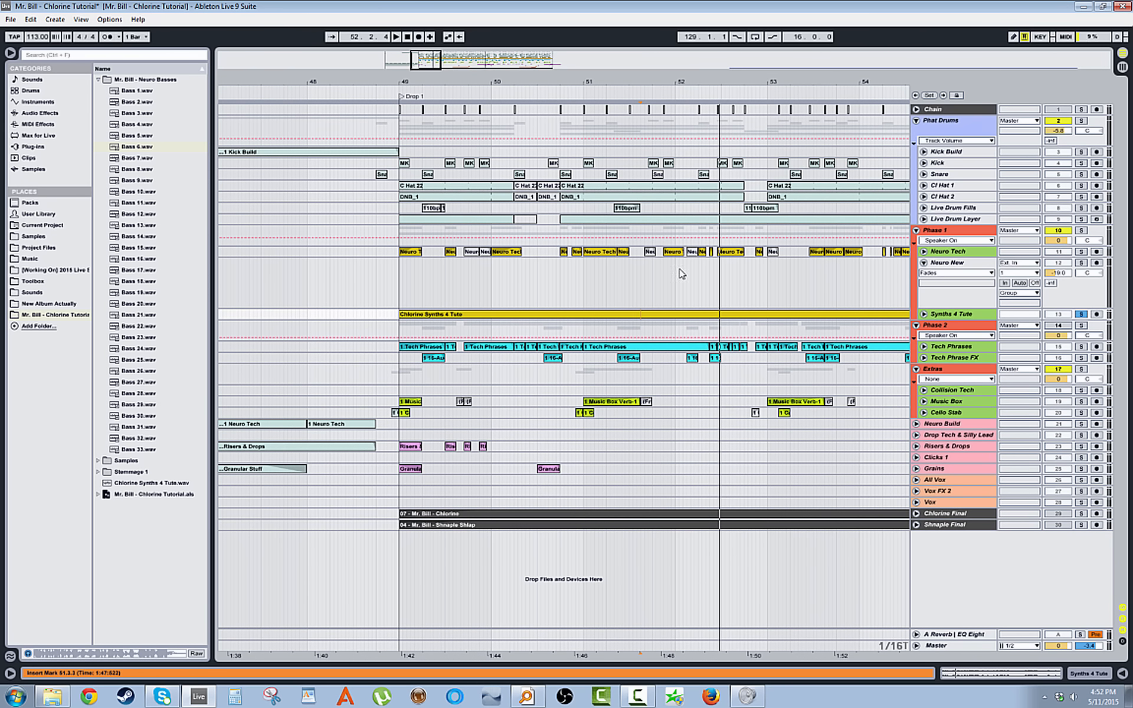
click(430, 313)
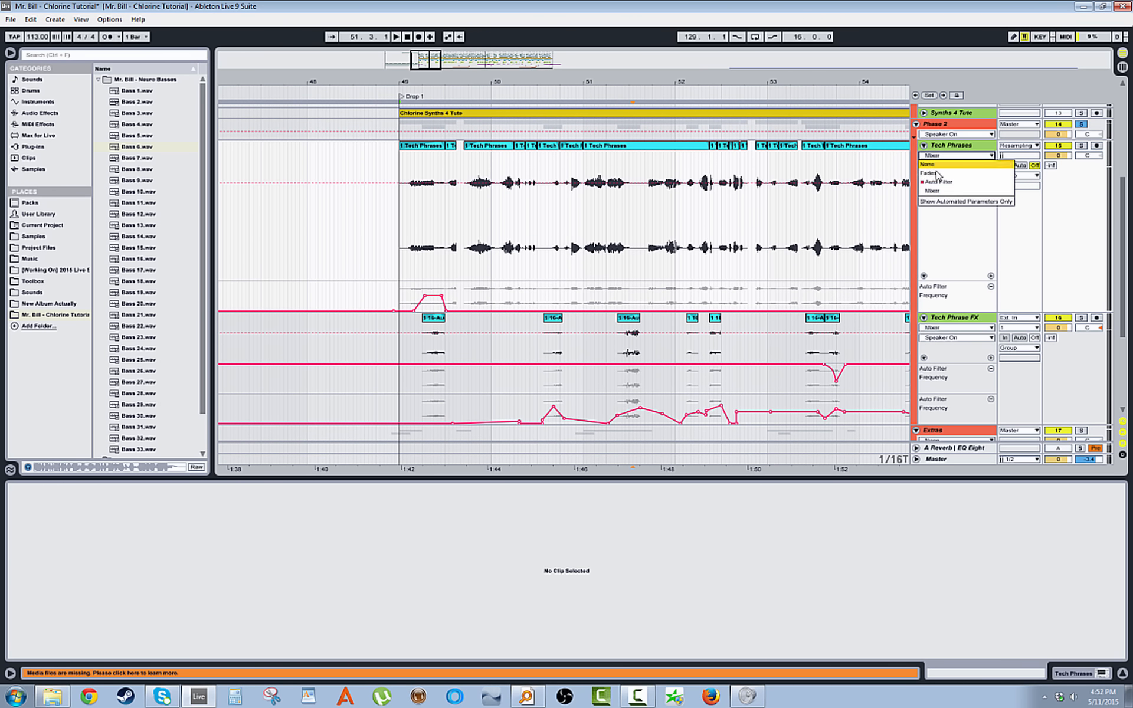
click(932, 173)
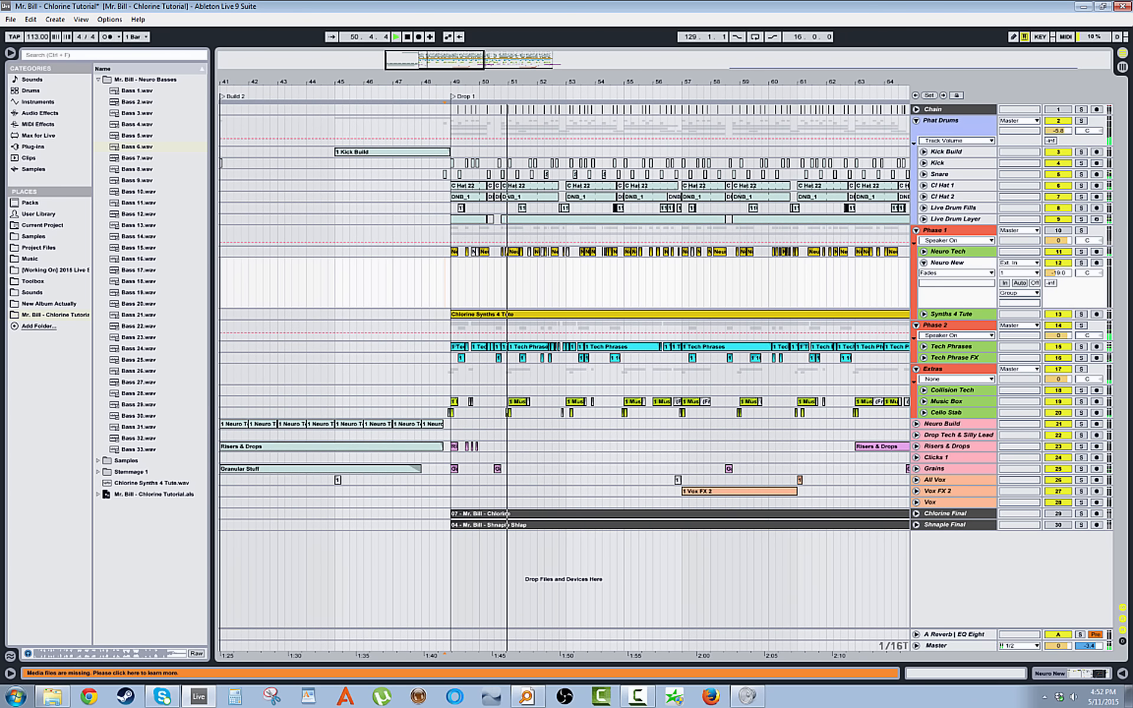
- Select the Neuro New track to display its sidechained Compressor device
click(607, 82)
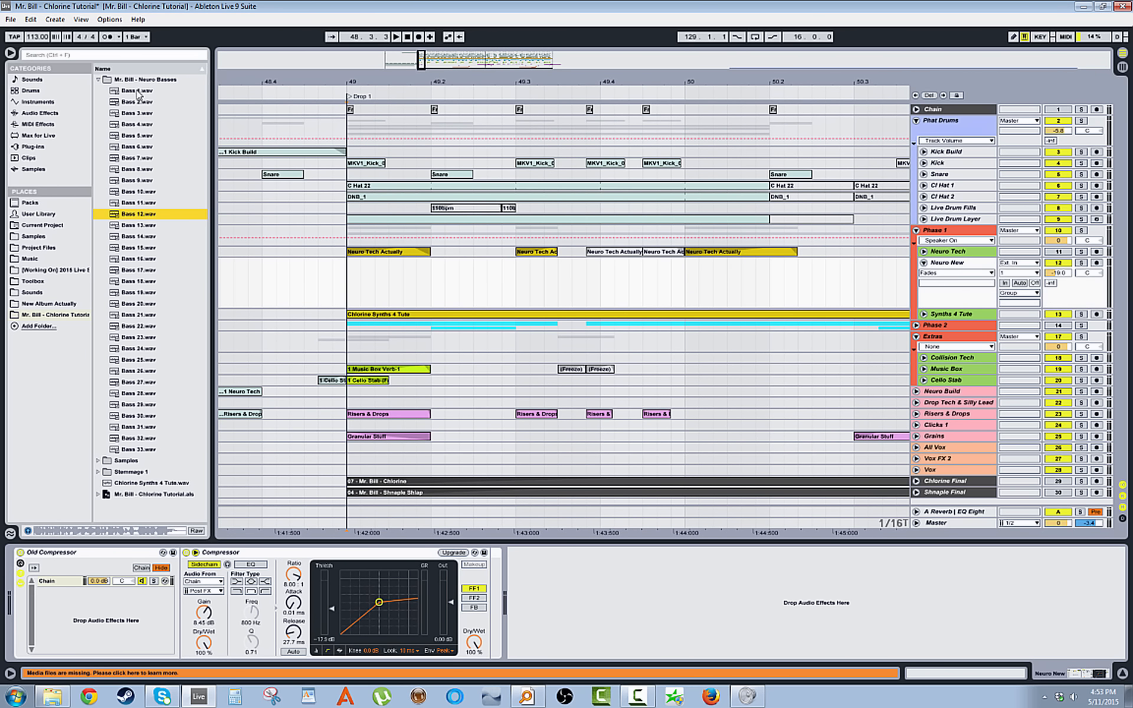
- Load Bass 1.wav from Neuro Basses onto Neuro New at bar 49
click(136, 90)
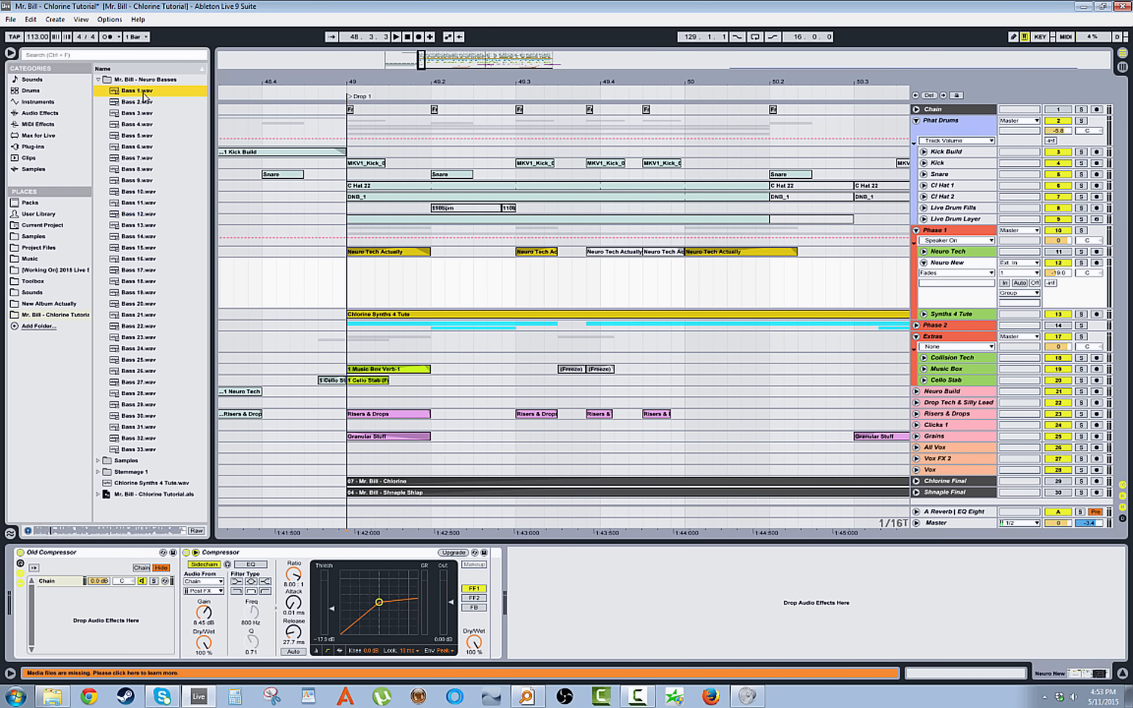
double_click(134, 90)
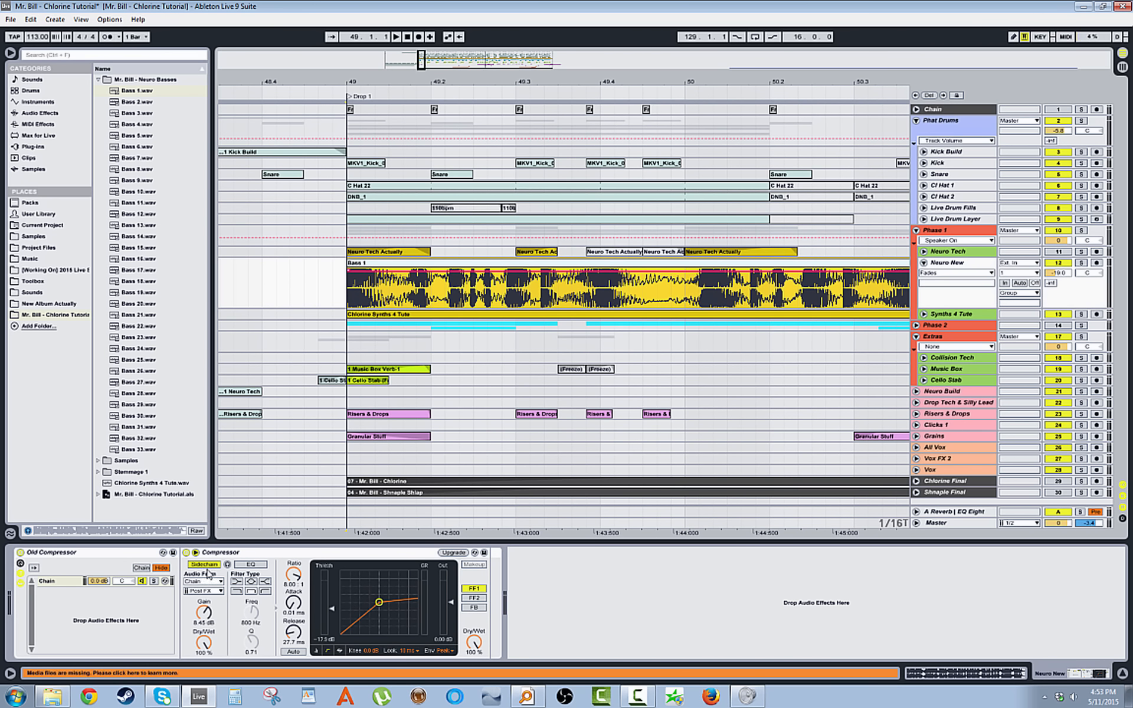
click(205, 582)
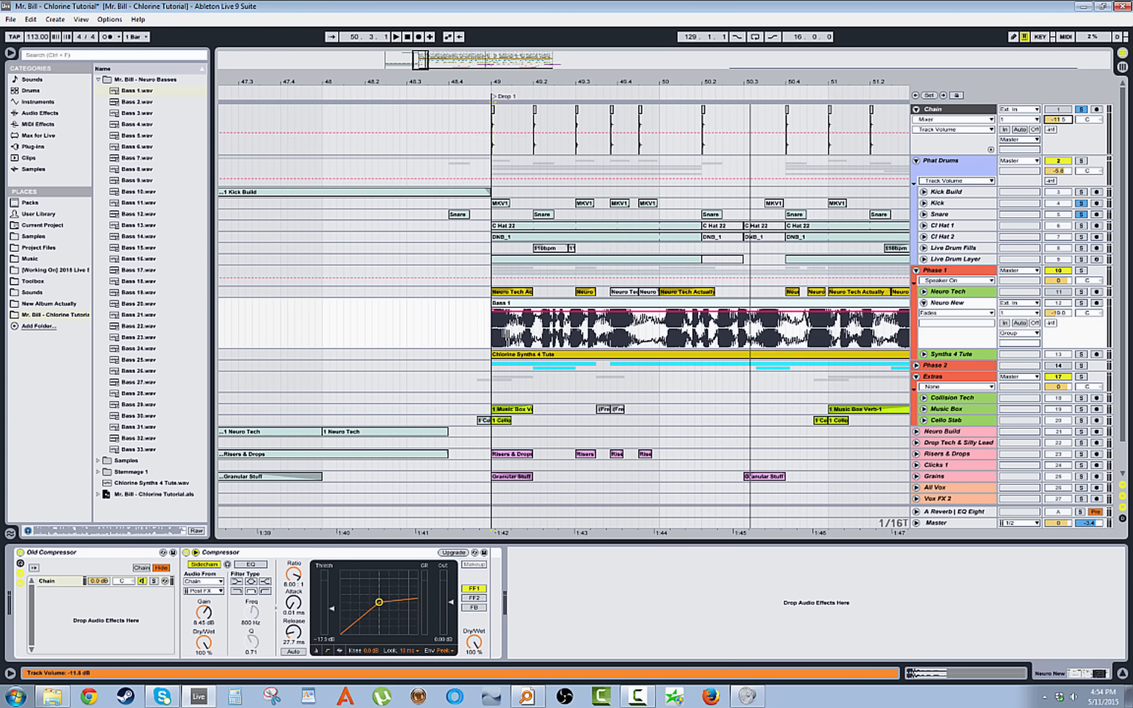
- Show Neuro New's fade envelopes and Bass 1's sample details, and expand Audio Effect Rack presets
click(489, 132)
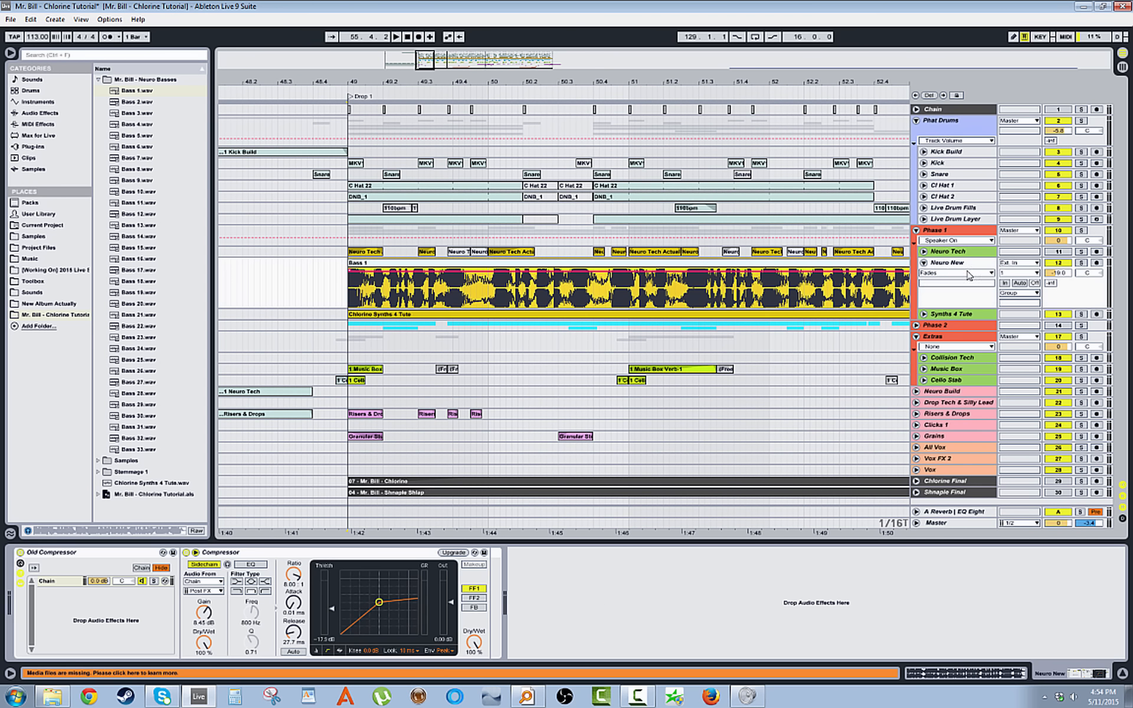
click(948, 262)
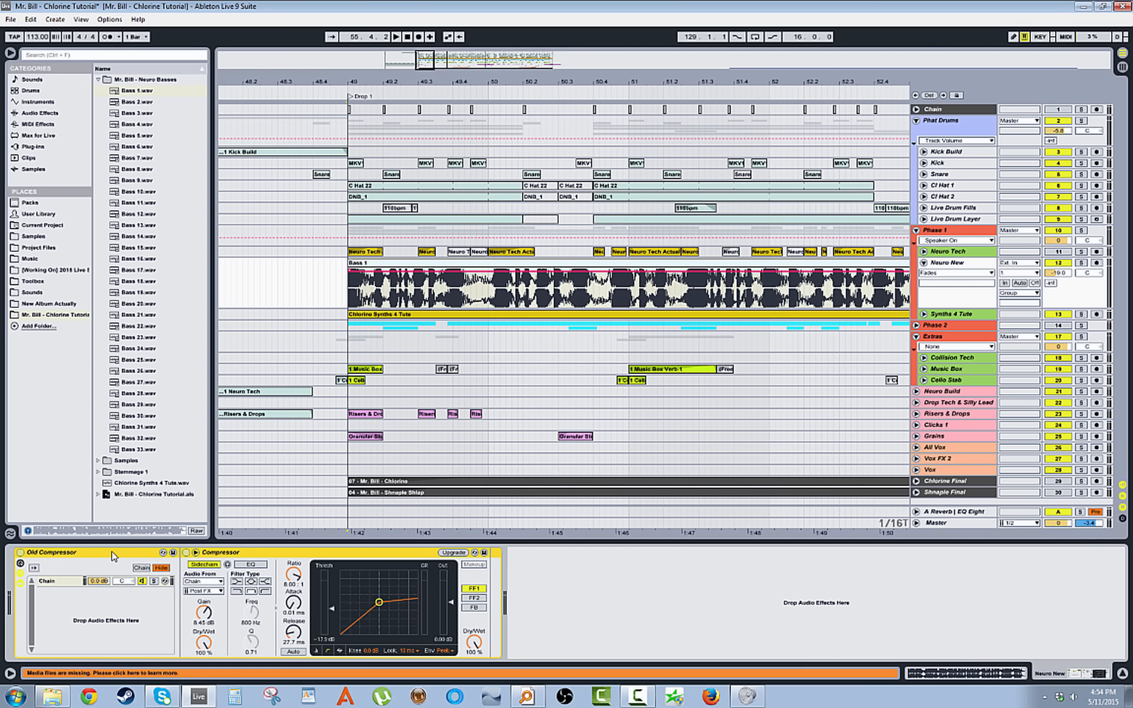
mouse_move(28, 190)
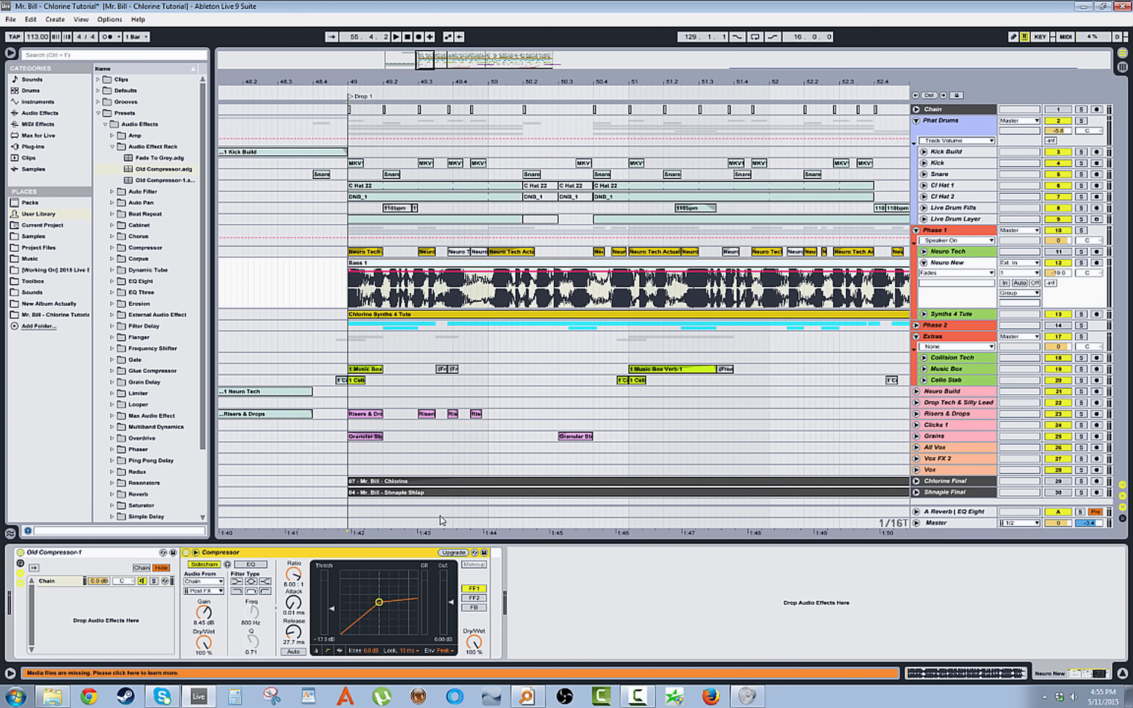
click(156, 168)
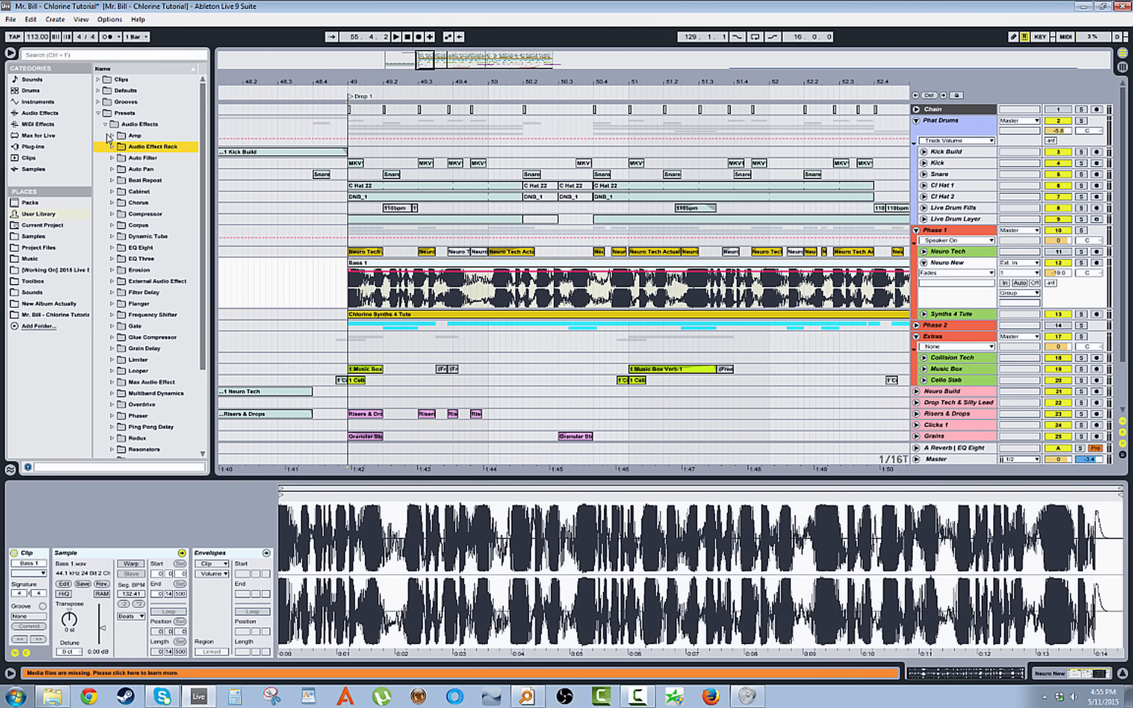
click(107, 124)
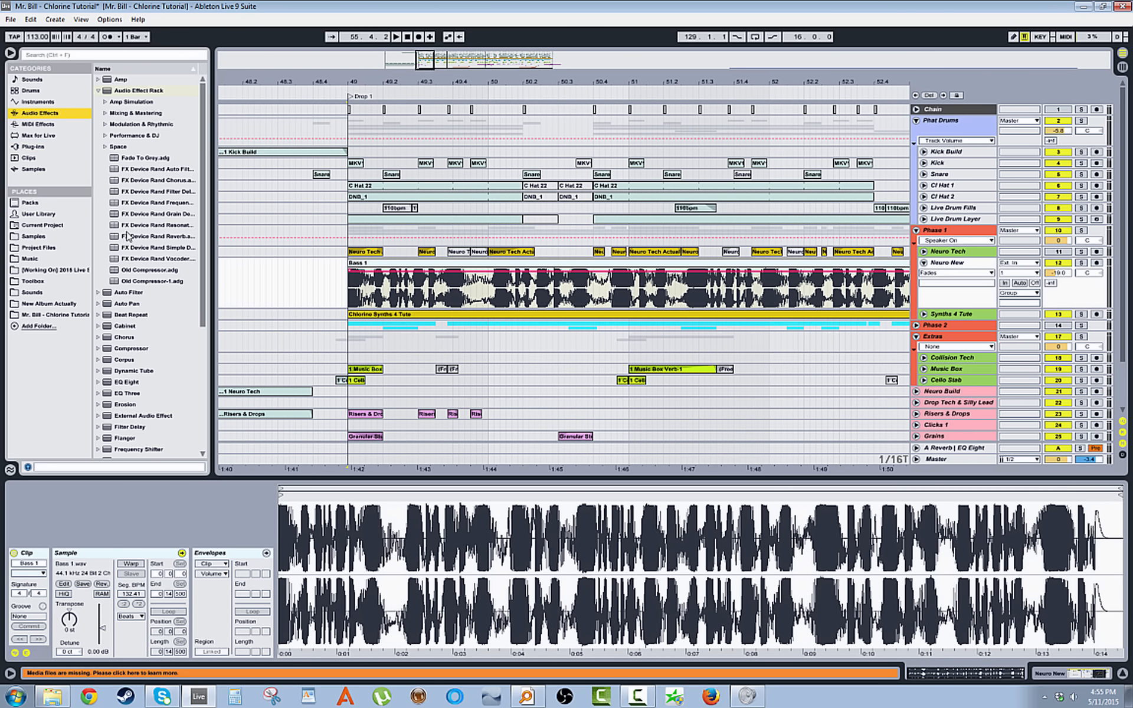
- Delete the part of the Bass 1 clip after bar 49.2
click(136, 89)
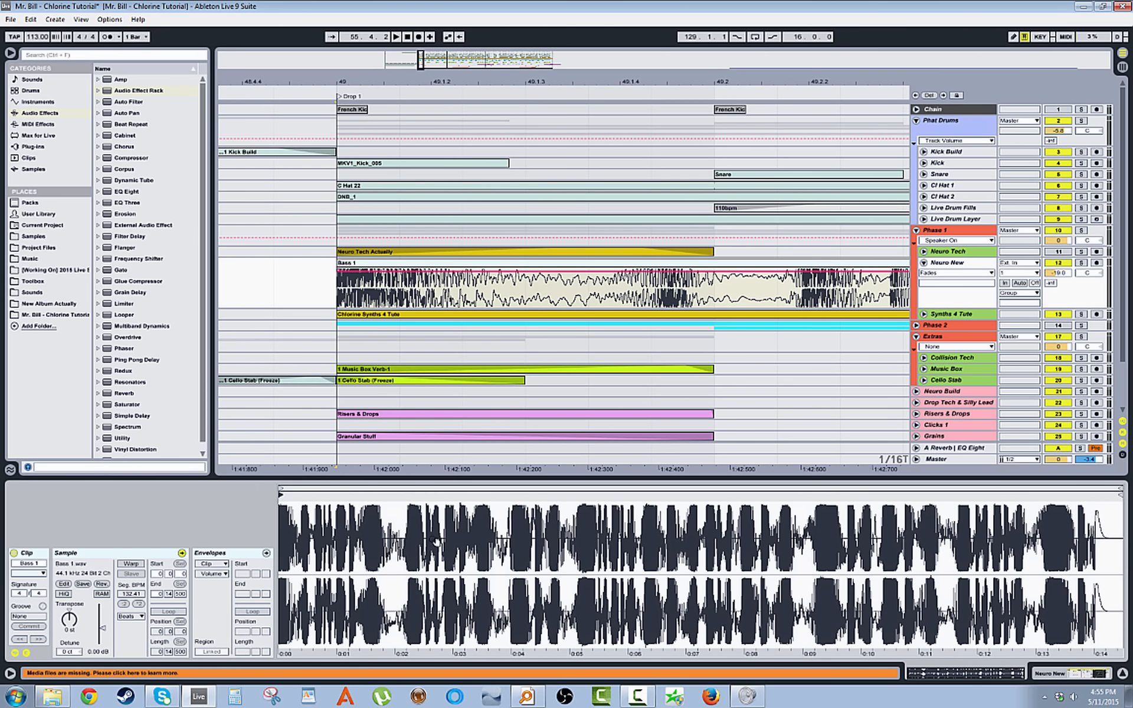
click(743, 284)
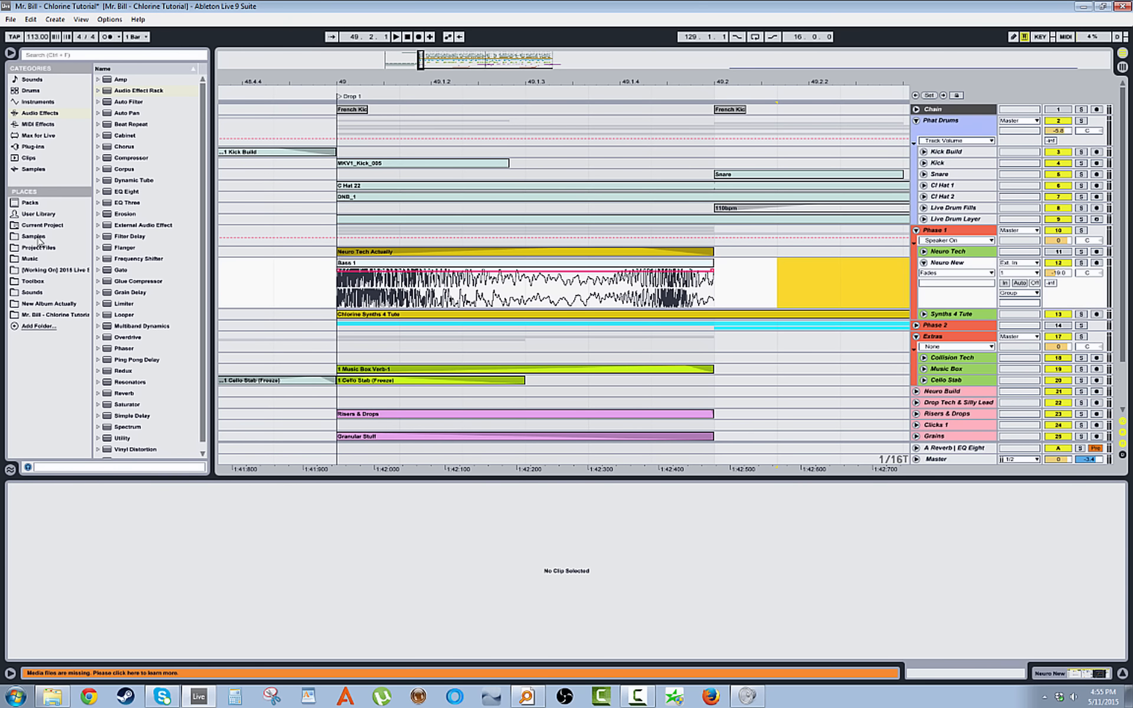
- Fade the Bass 1 slices and drag Bass 7.wav in from Project Files
click(32, 281)
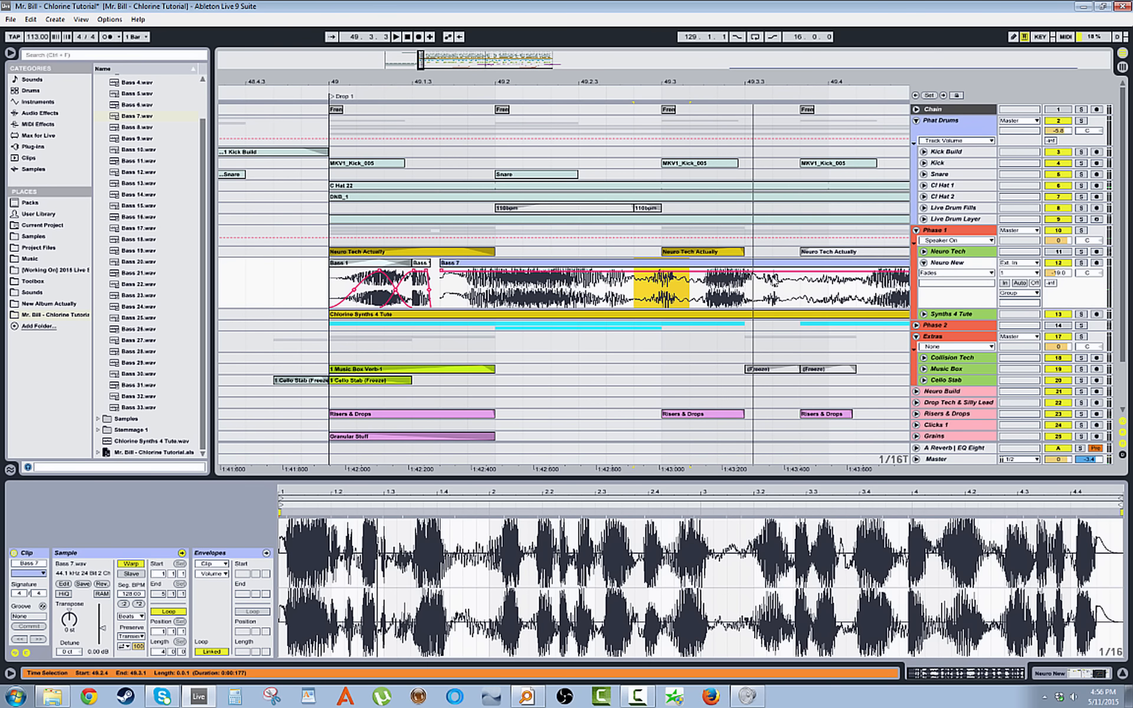
- Trim Bass 7, set both hits to -2 st, -2 ct, -6.2 dB, and add Bass 11.wav
click(564, 271)
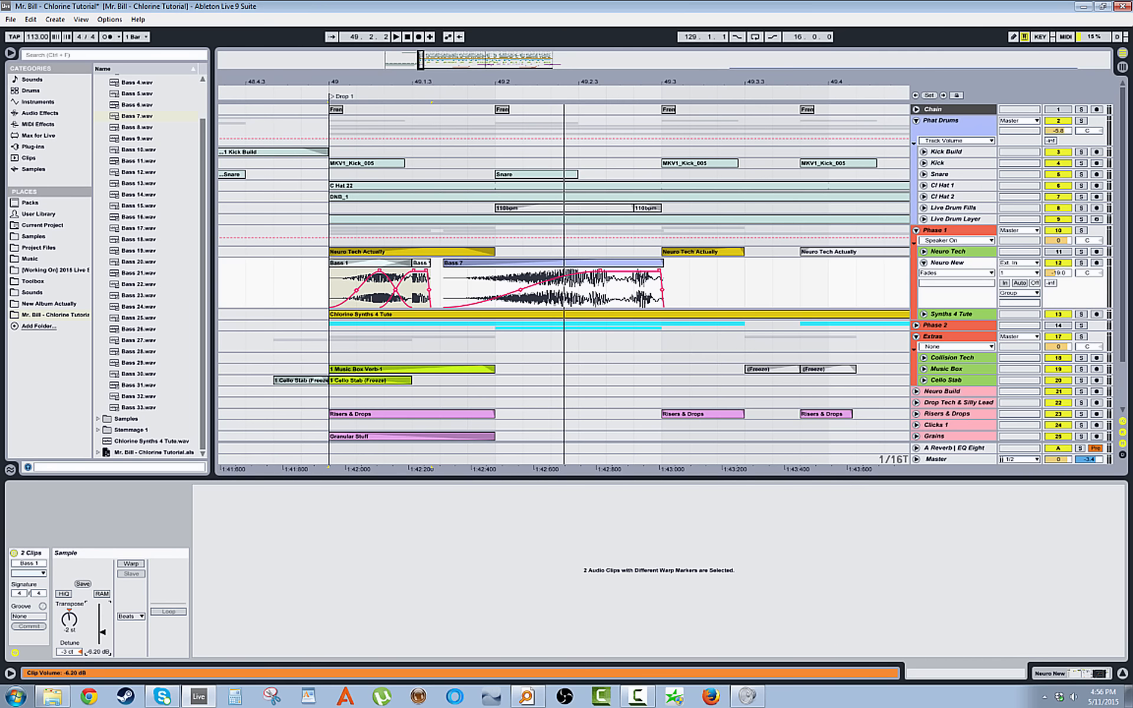
click(376, 282)
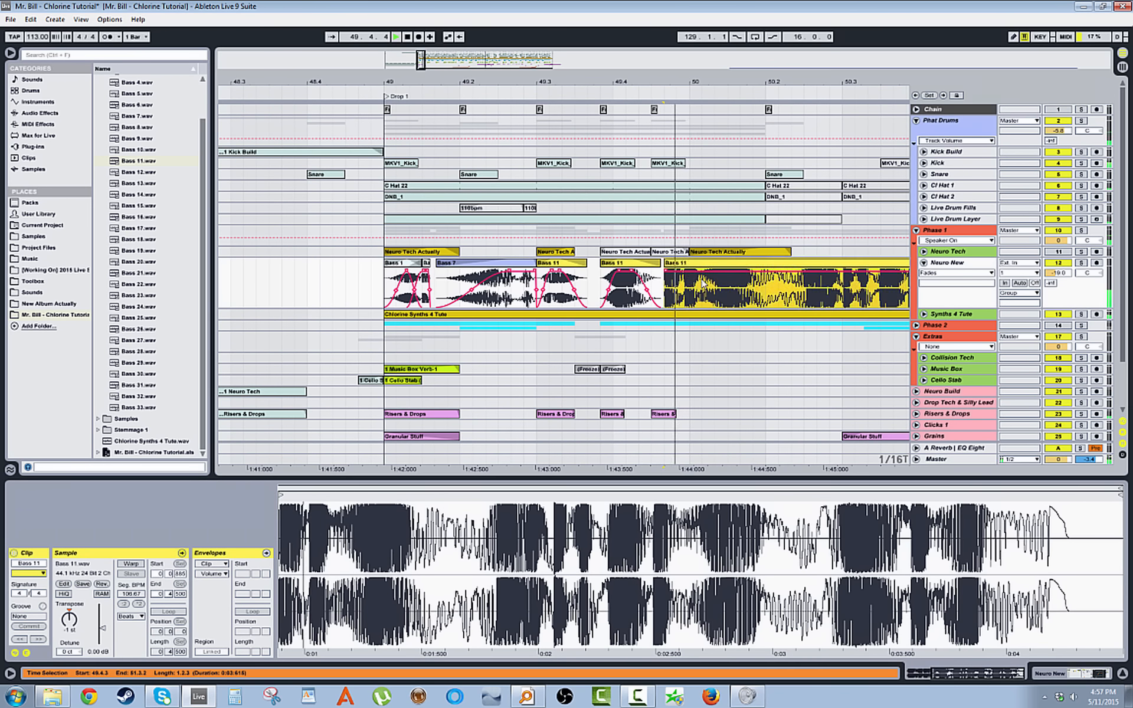
- Trim Bass 11, set one hit to +4 st and -4.05 dB, and add faded Bass 9 hits
click(675, 282)
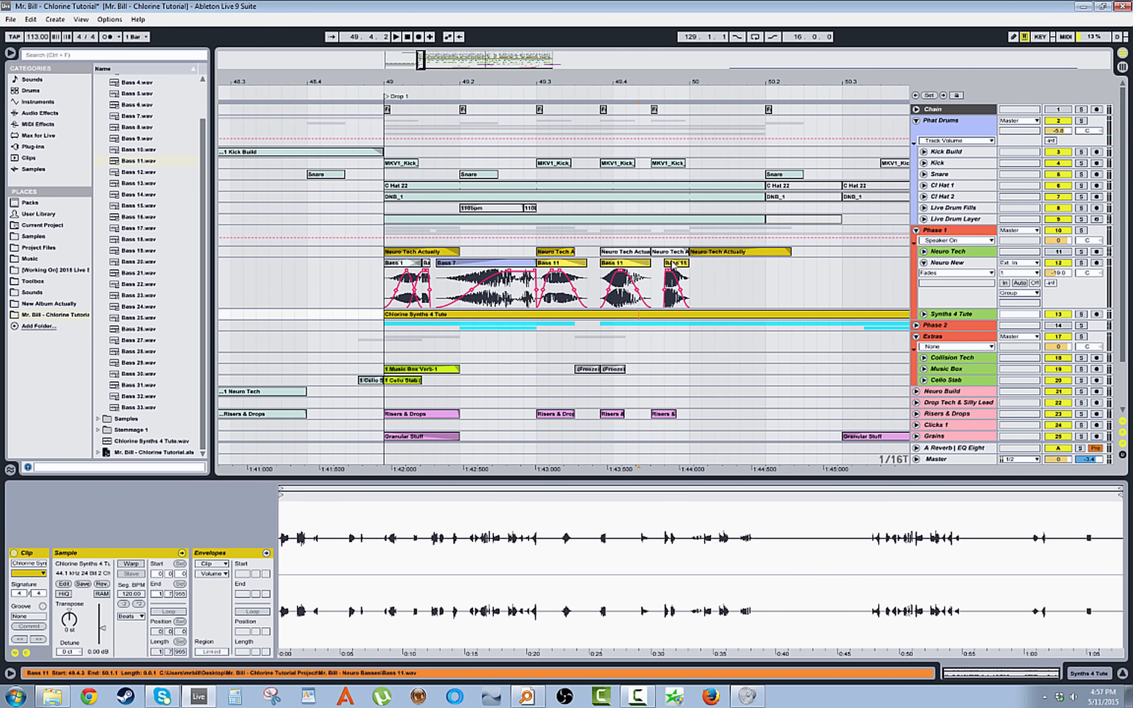
click(673, 282)
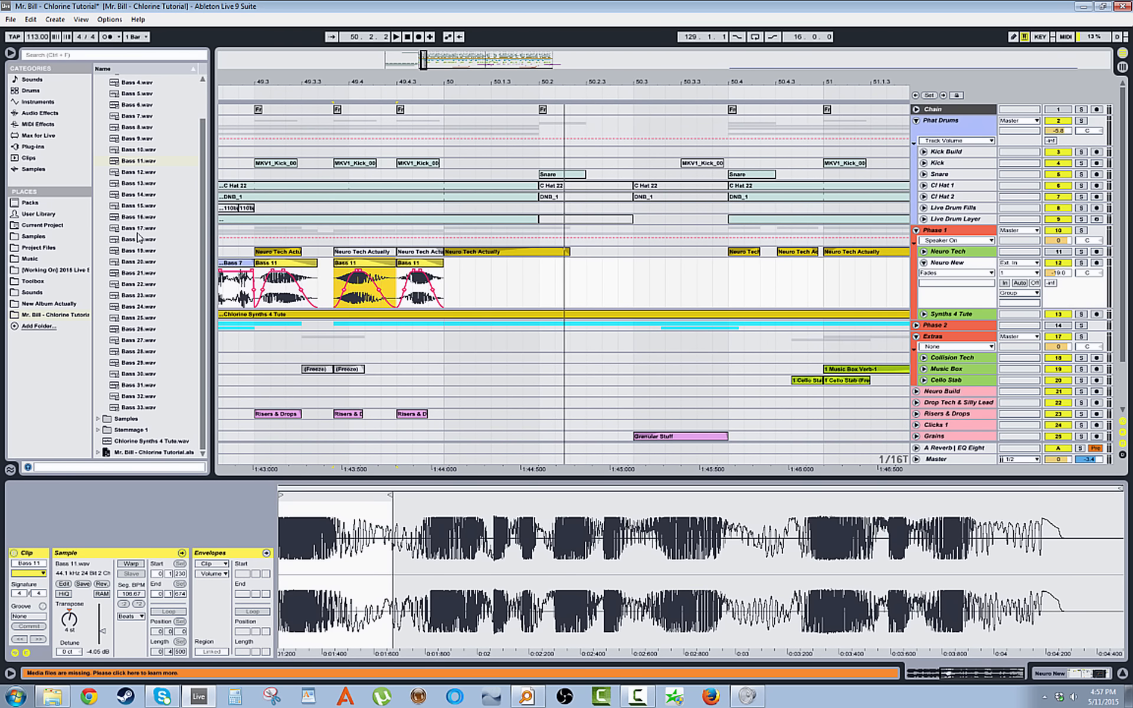
click(136, 194)
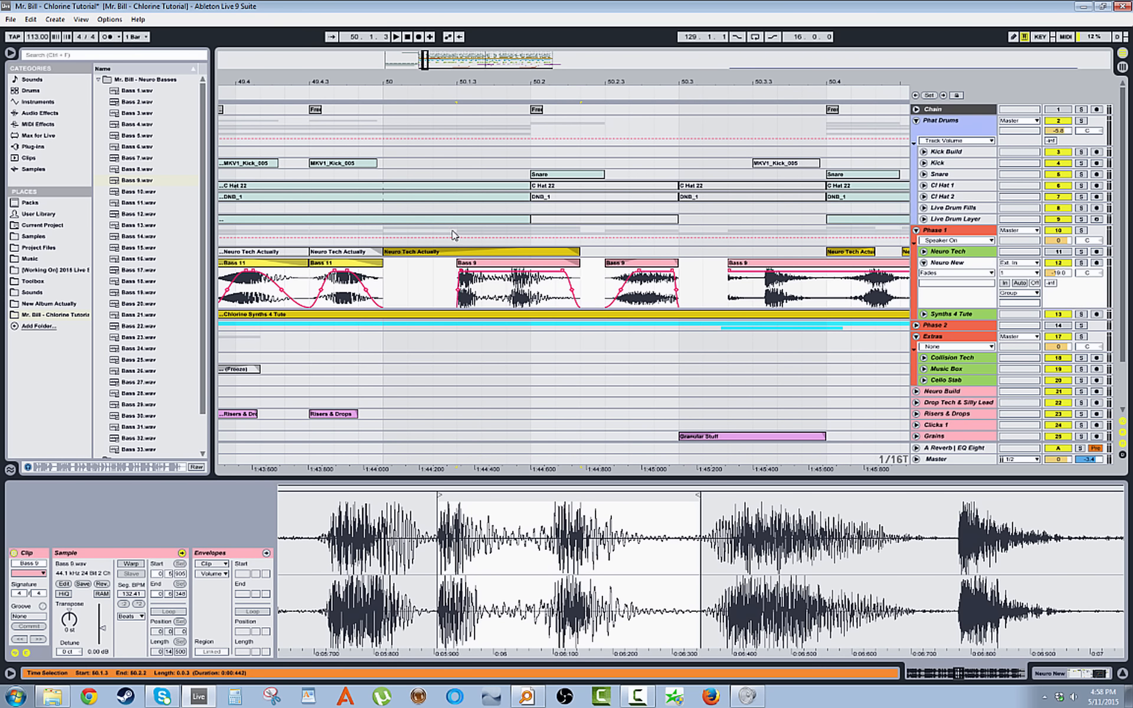
- Scroll the arrangement to zoom out from the bass hits at bar 49
scroll(down, 3)
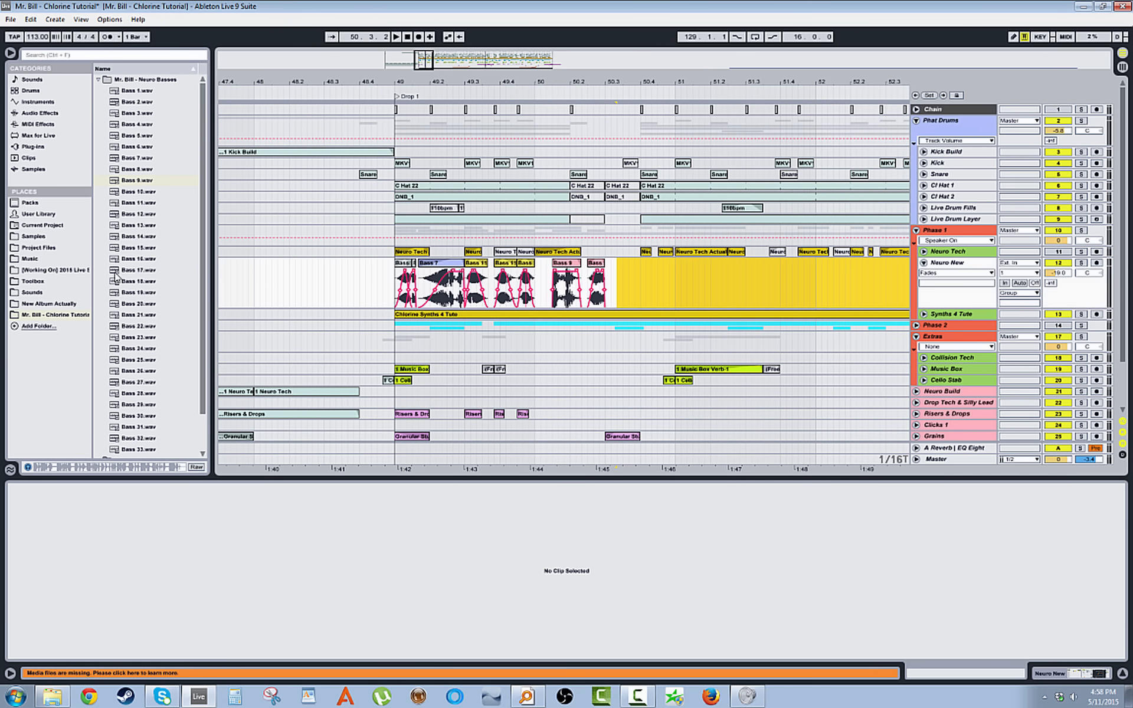
mouse_move(41, 284)
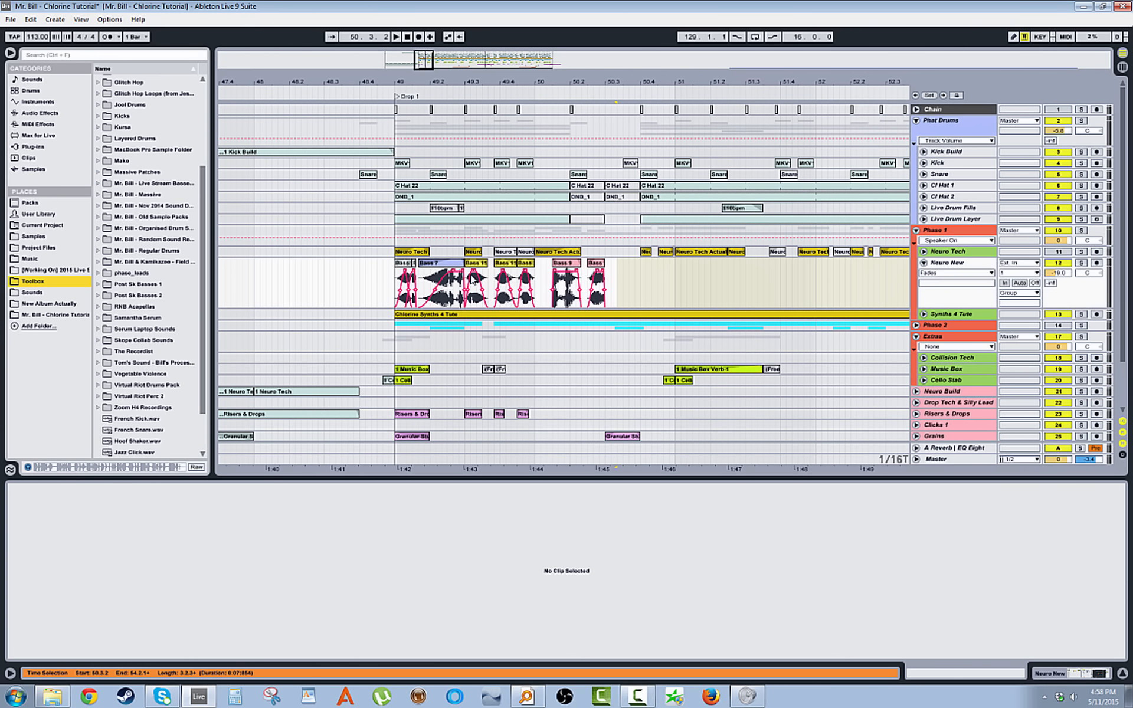
- Browse the Live Stream Basses, Massive and Nov 2014 folders, then reopen Mr. Bill - Neuro Basses
click(151, 183)
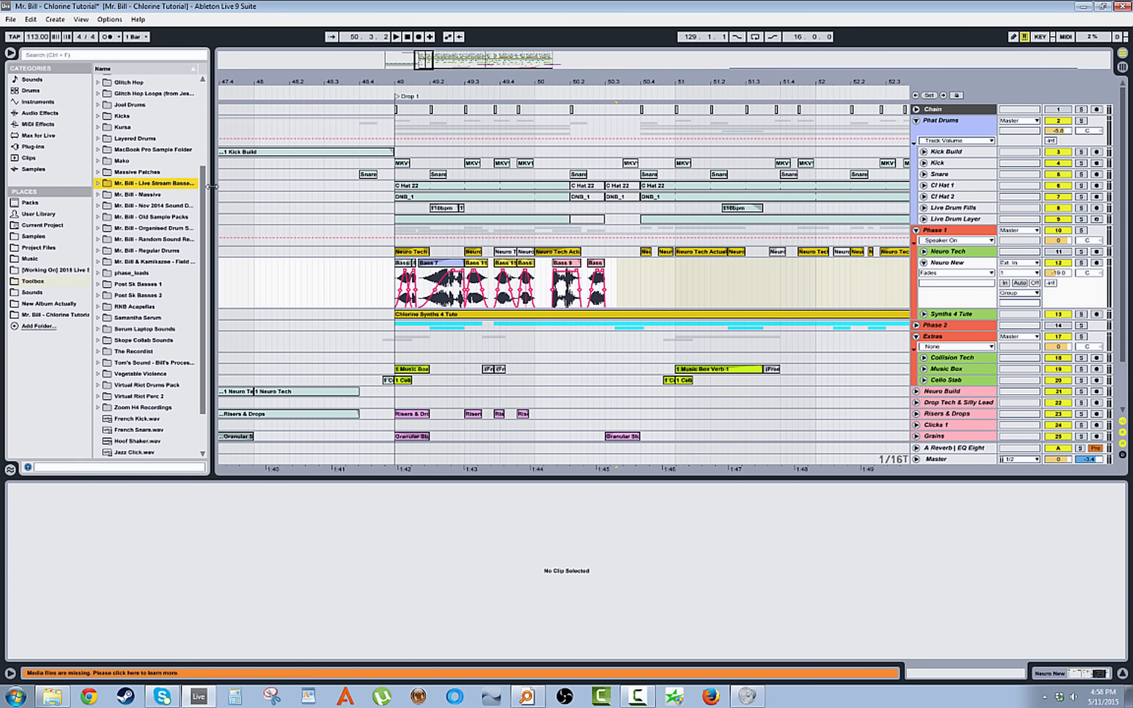
click(98, 183)
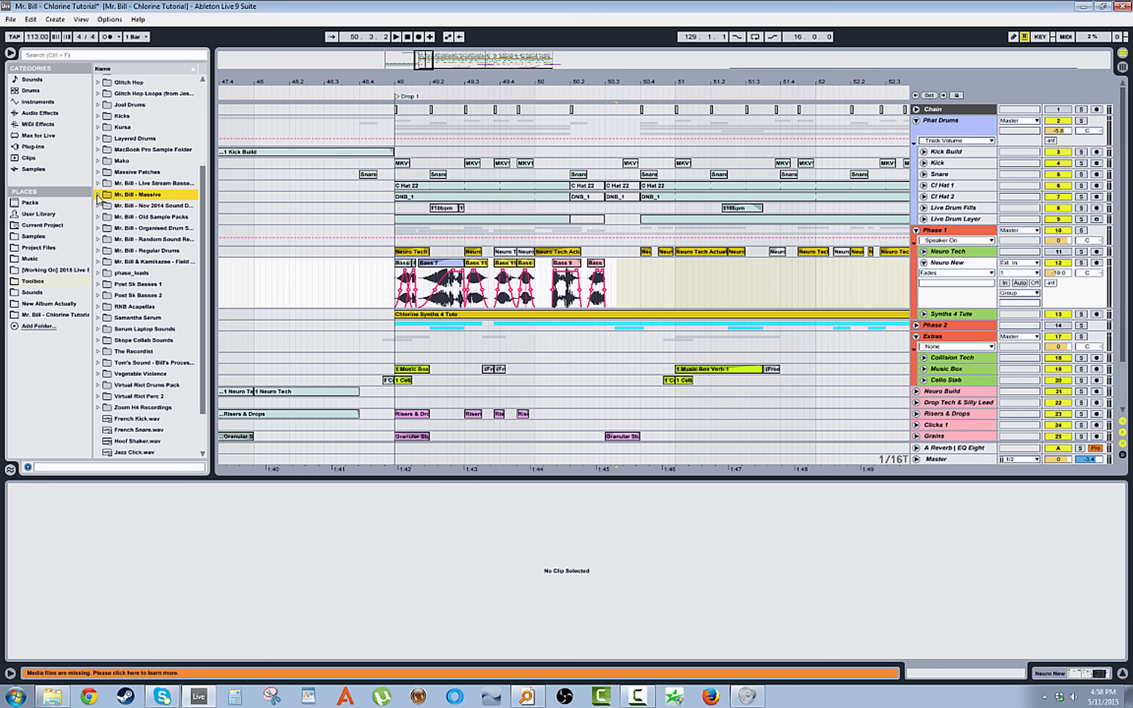
click(152, 206)
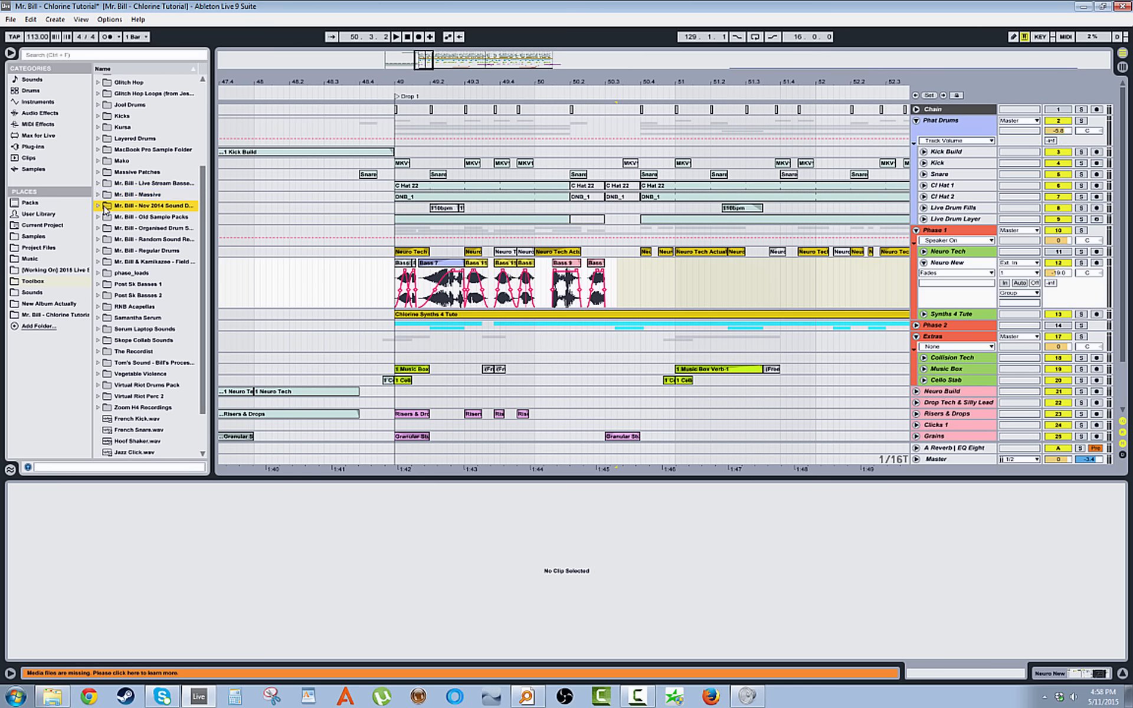
click(96, 205)
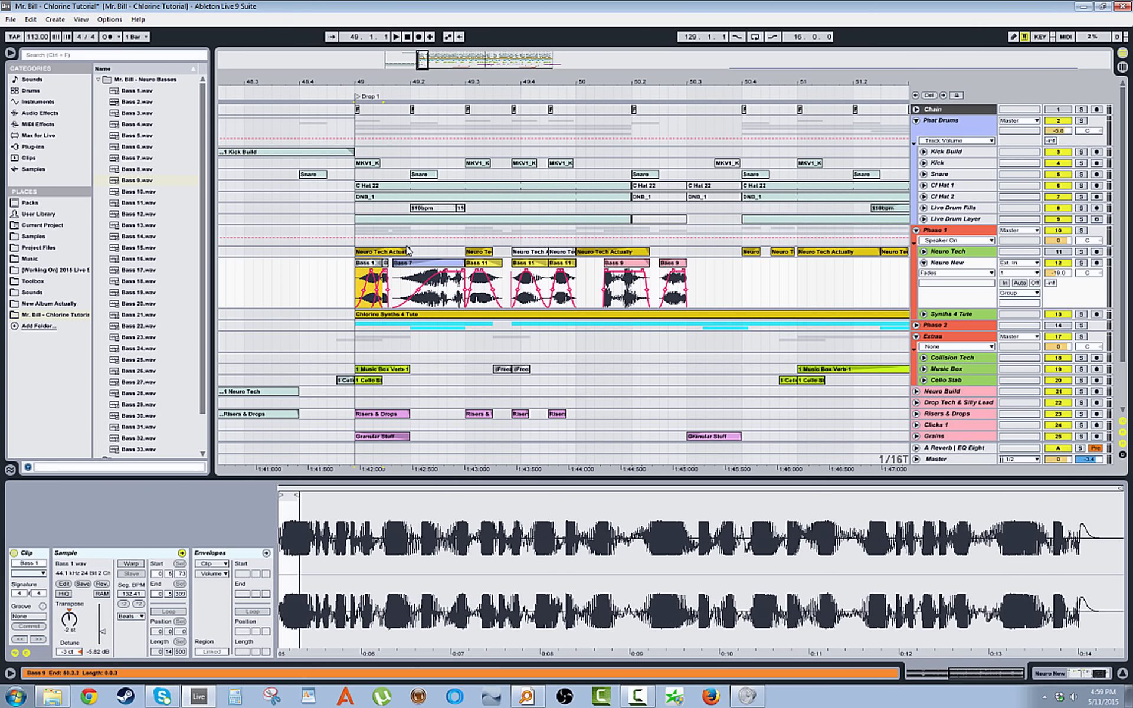
- Select the Neuro Basses sample folder in the browser
click(144, 79)
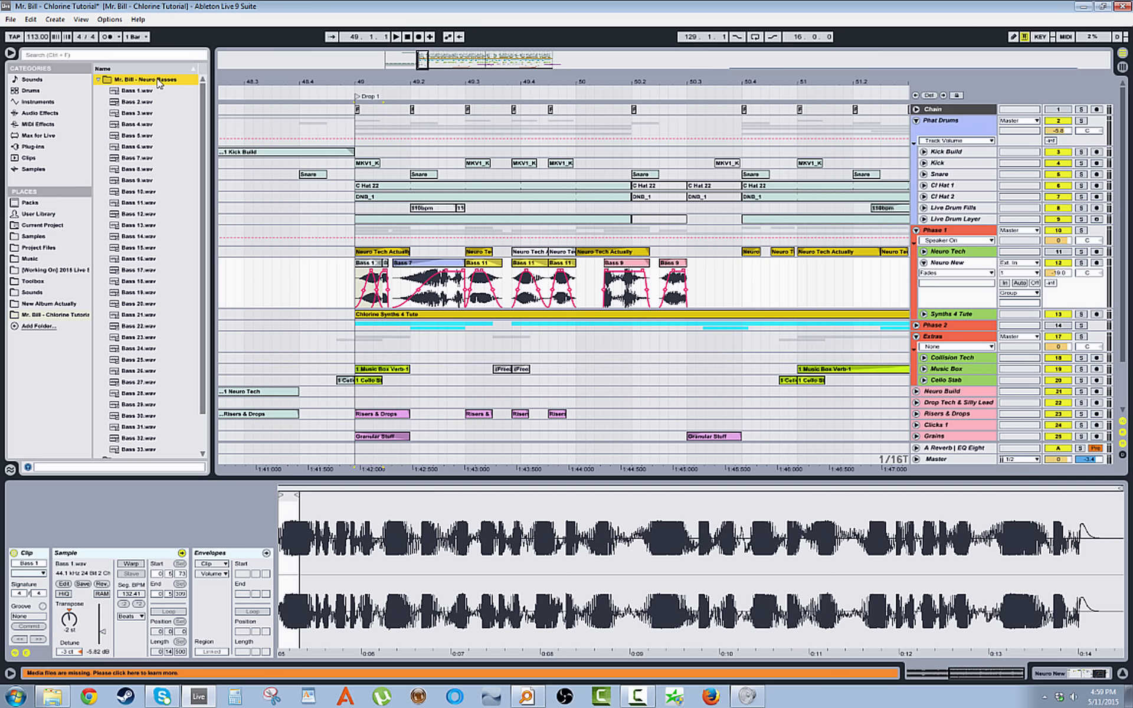
mouse_move(157, 196)
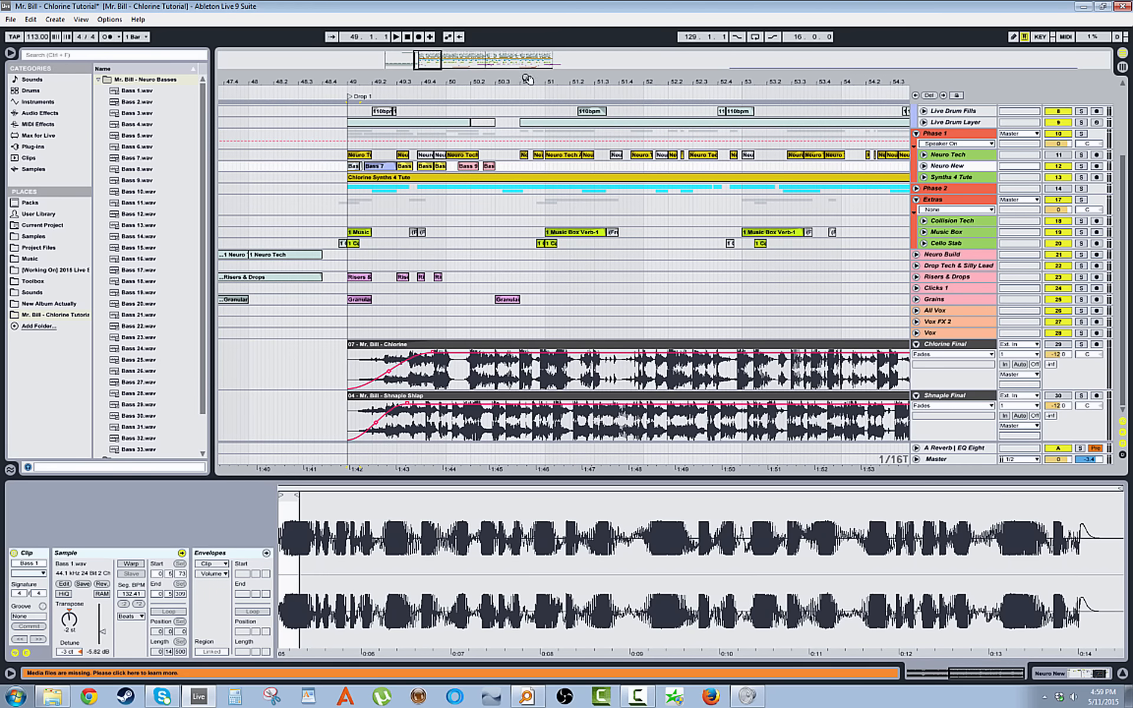
- Select the Shnaple Shlap clip and extend its start back to around bar 31
click(455, 407)
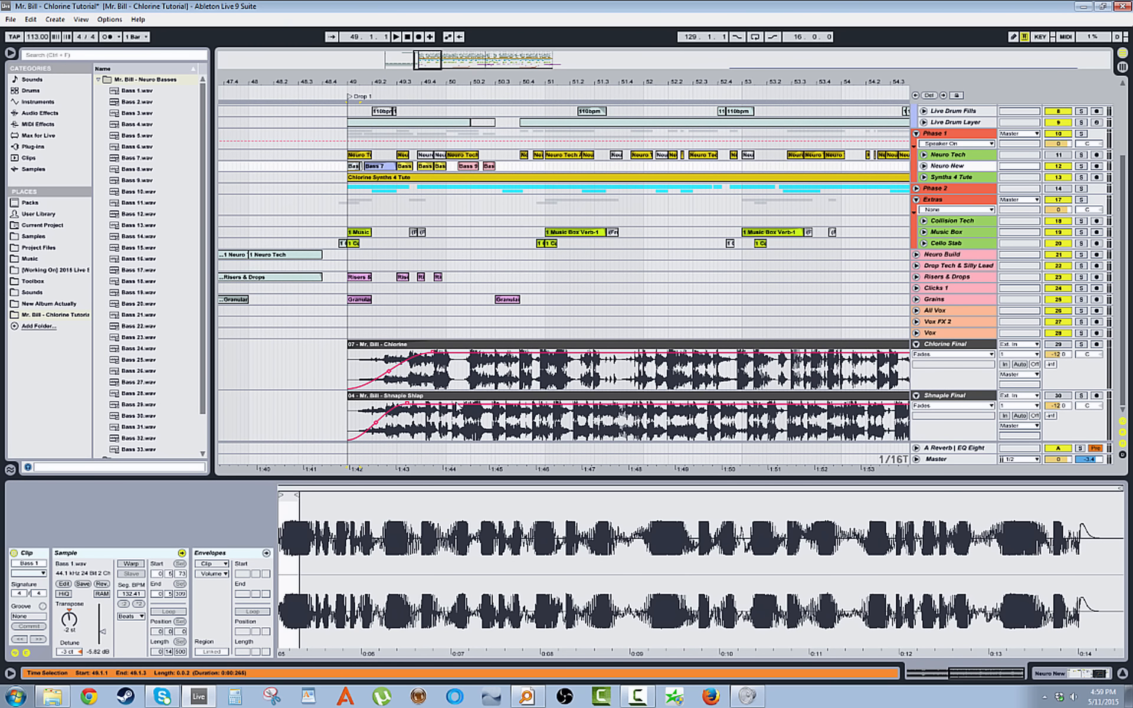
click(629, 368)
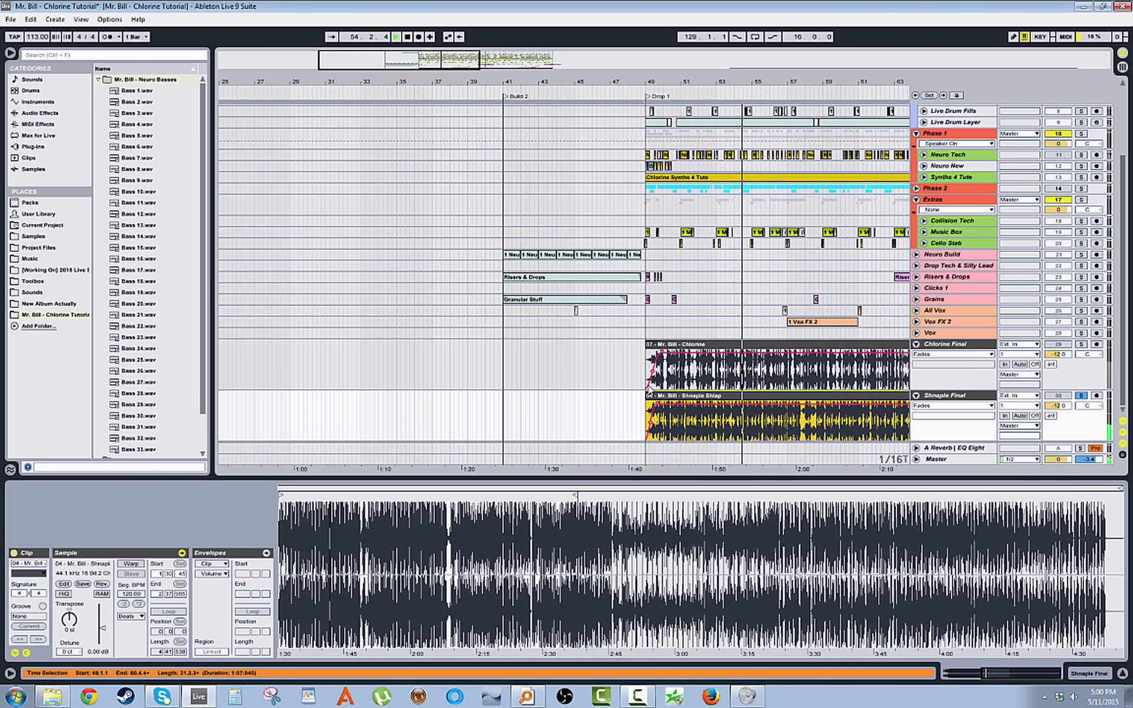
click(394, 36)
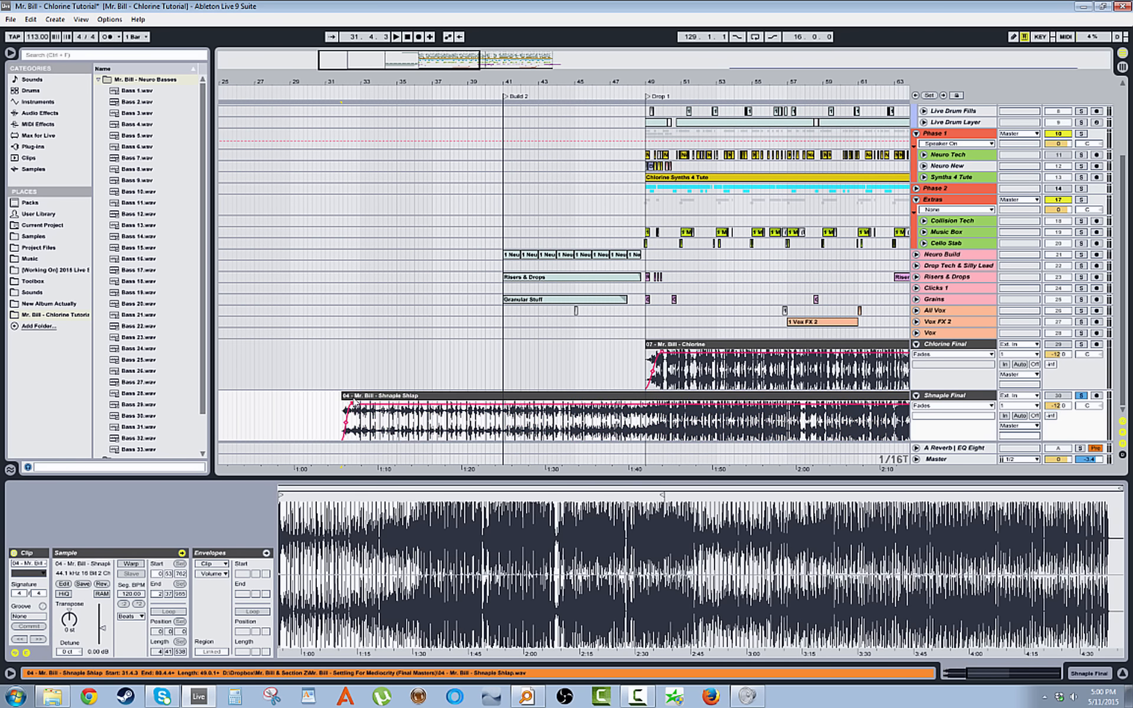
- Return to the Neuro New bass hits at bar 49 and play the drop
click(354, 401)
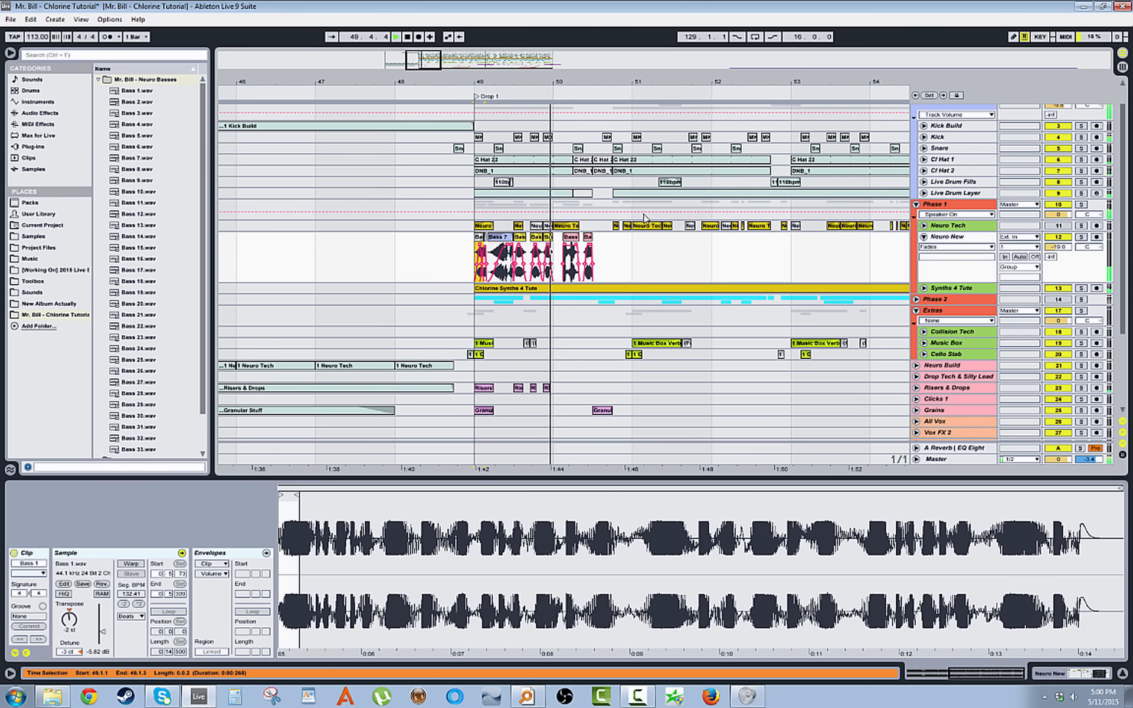
click(397, 36)
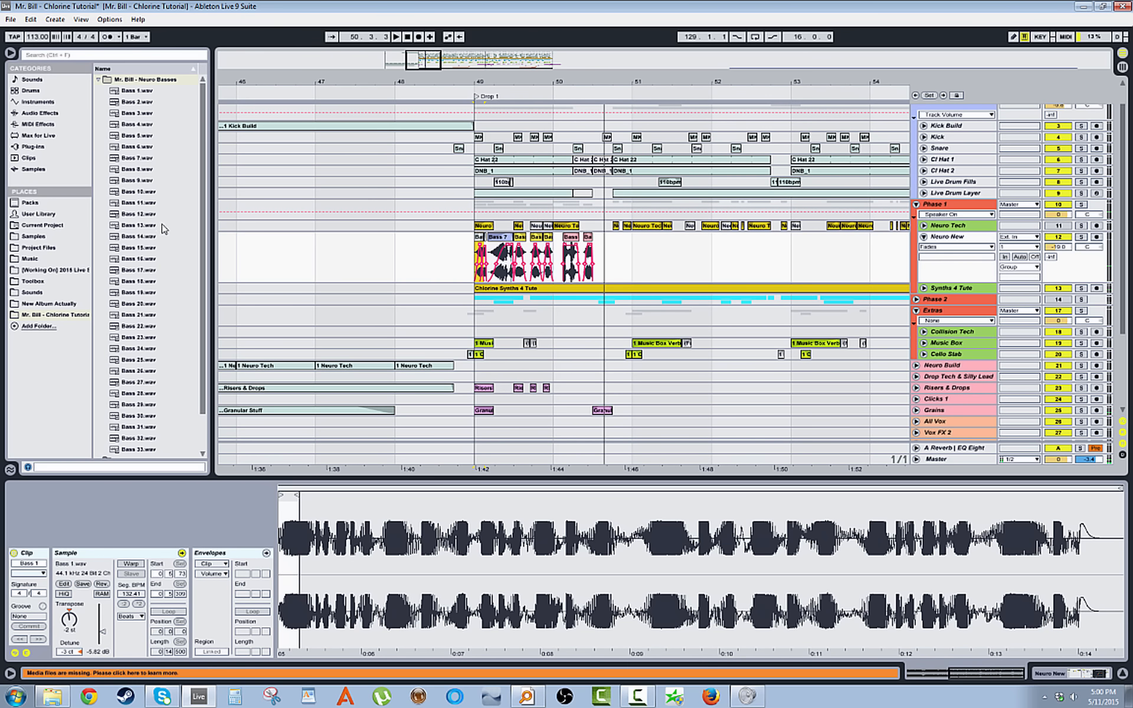